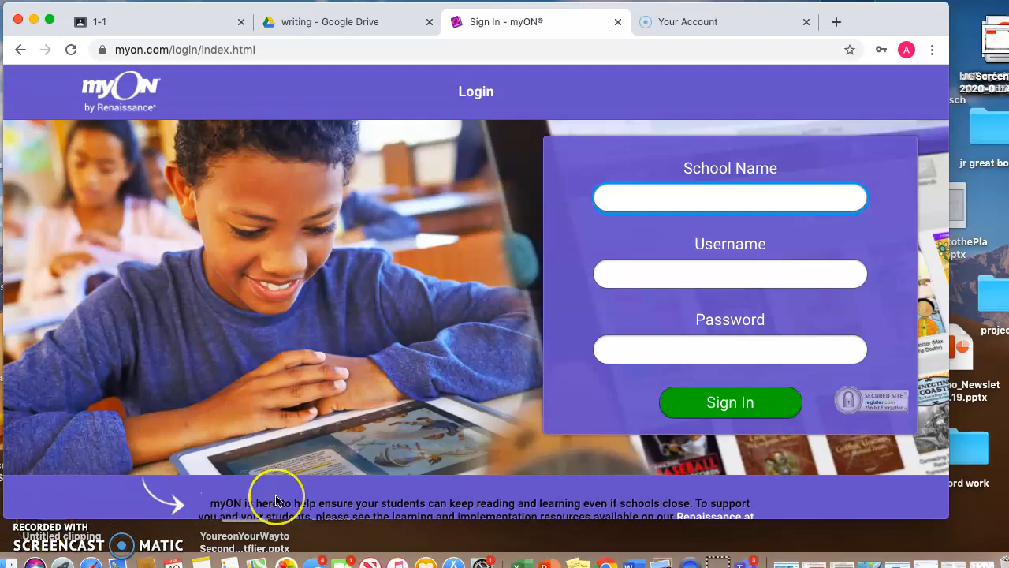
{"action": "mouse_move", "coordinate": [276, 497]}
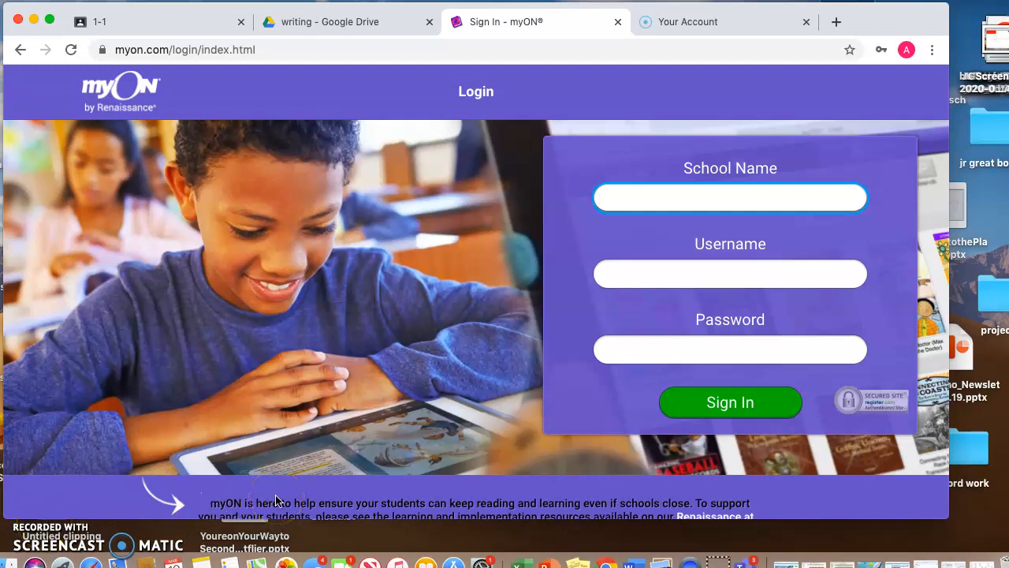
{"action": "mouse_move", "coordinate": [590, 511]}
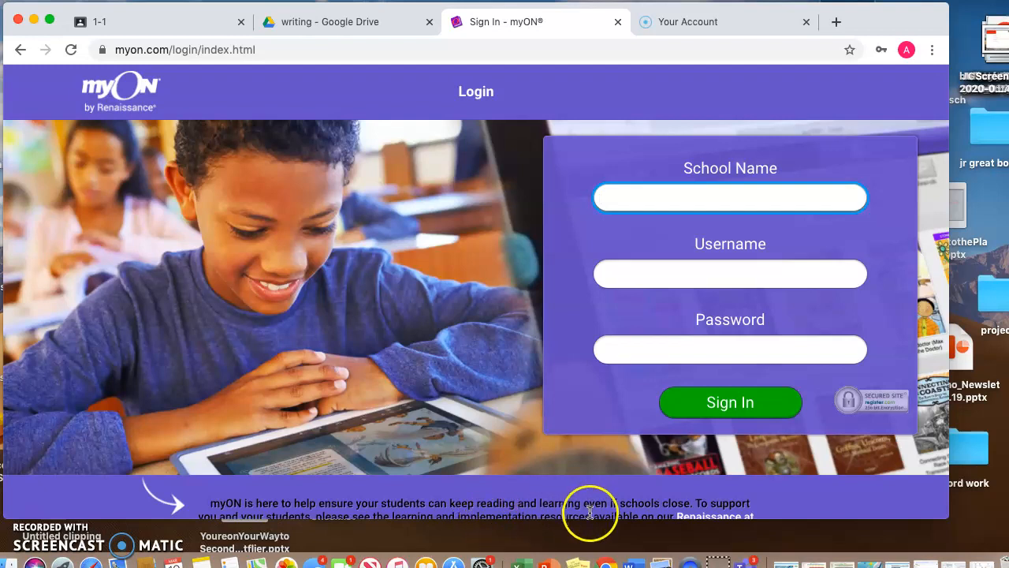
{"action": "mouse_move", "coordinate": [604, 560]}
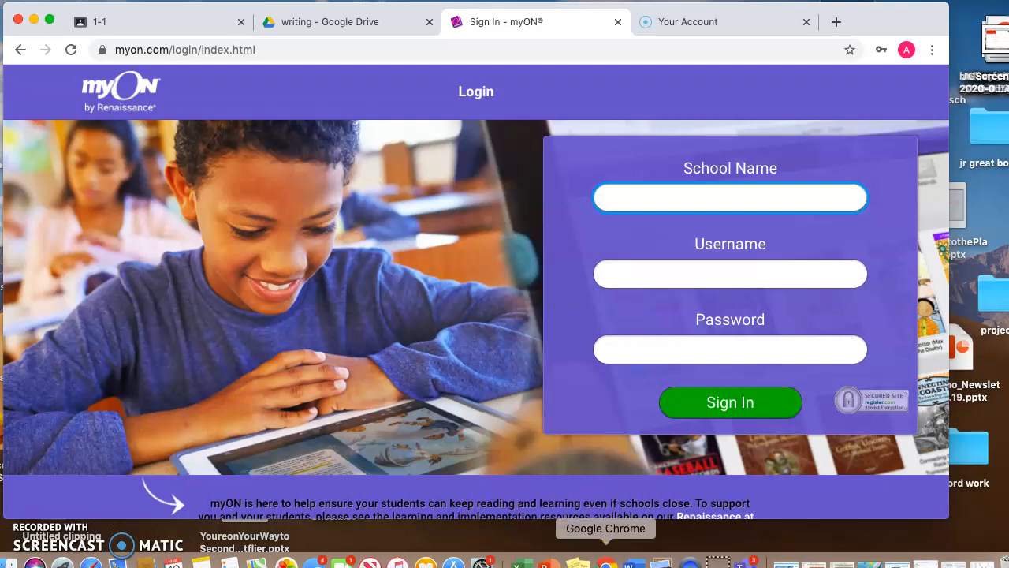
{"action": "mouse_move", "coordinate": [113, 561]}
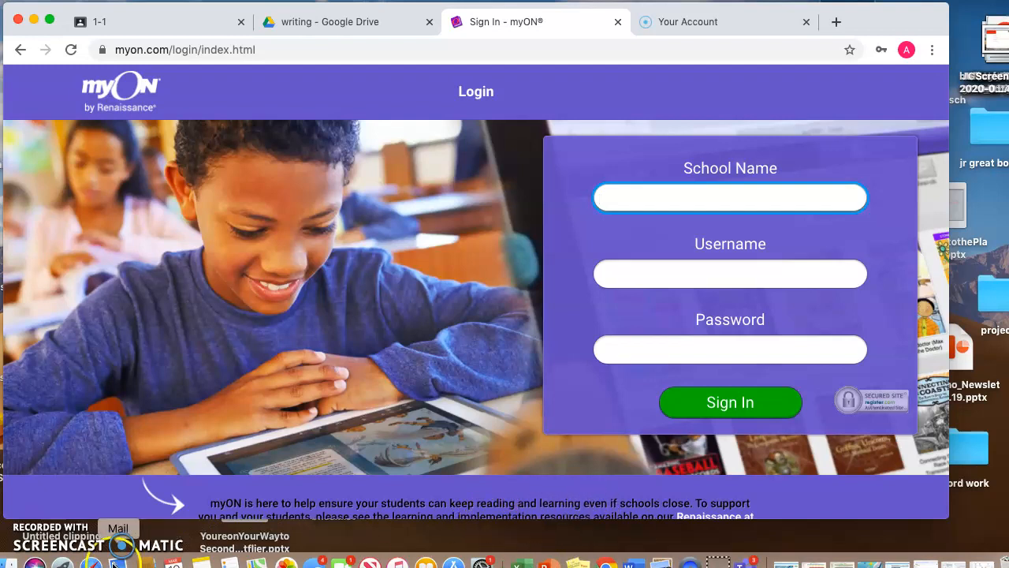
{"action": "mouse_move", "coordinate": [605, 560]}
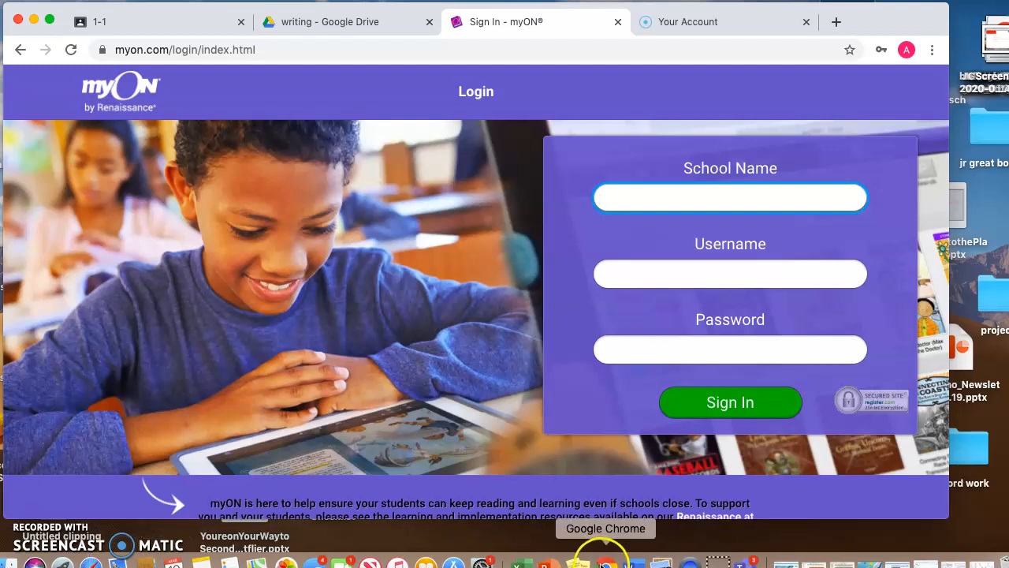
{"action": "mouse_move", "coordinate": [594, 95]}
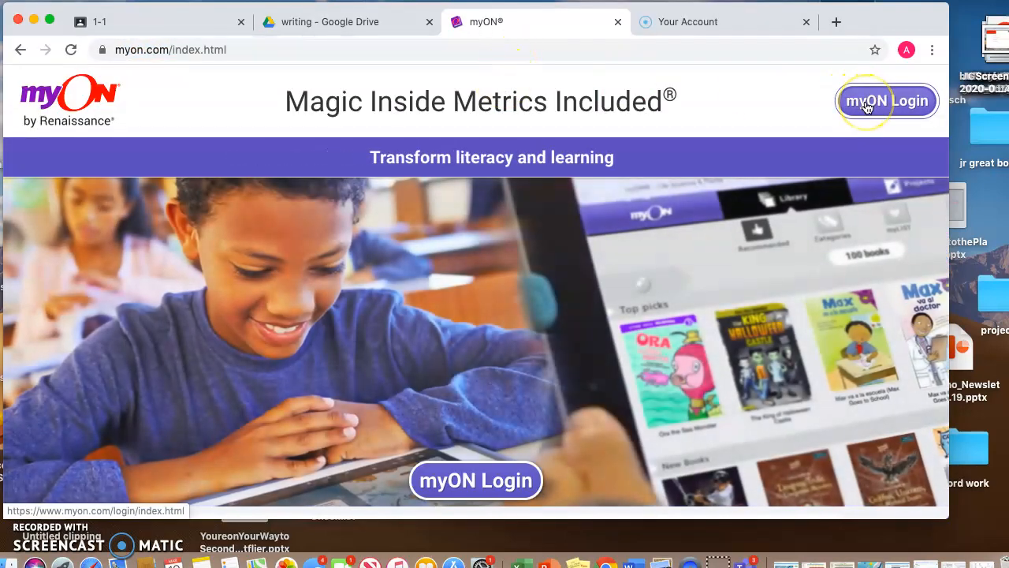
Step: Enter the school code and select the matching school from the suggestions
{"action": "left_click", "coordinate": [886, 101]}
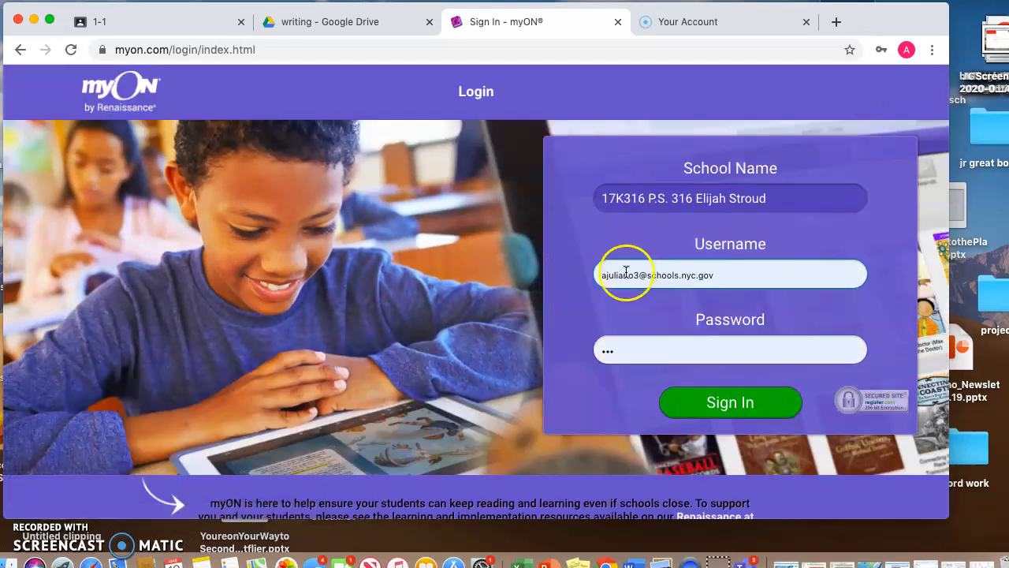
{"action": "left_click", "coordinate": [729, 273]}
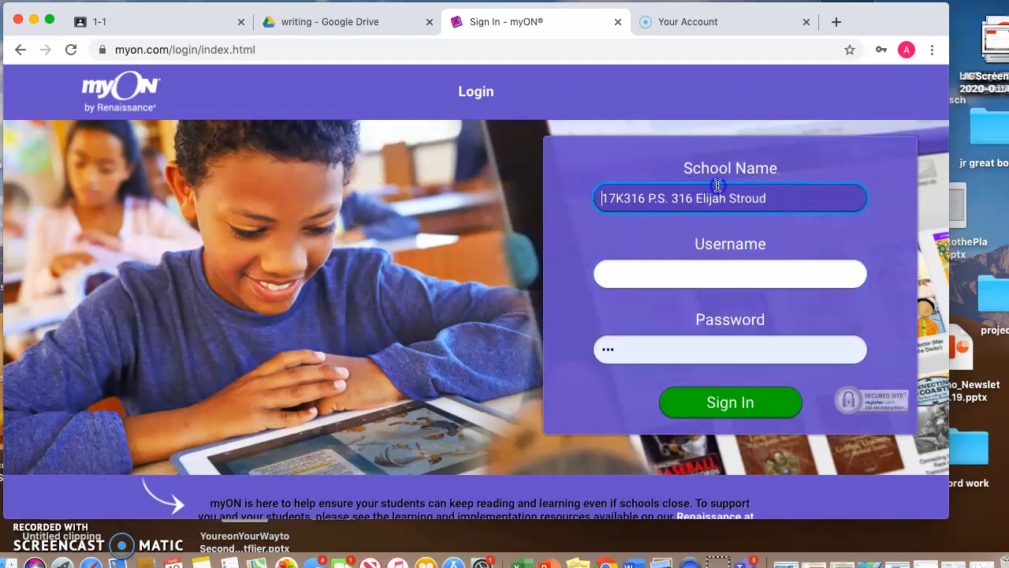
{"action": "left_click", "coordinate": [730, 349]}
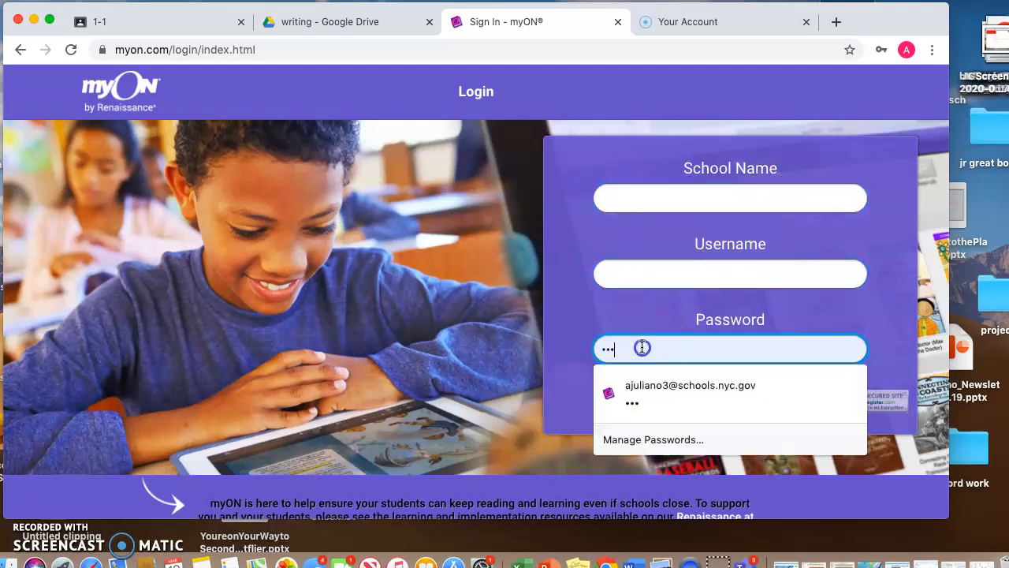
{"action": "left_click", "coordinate": [729, 198]}
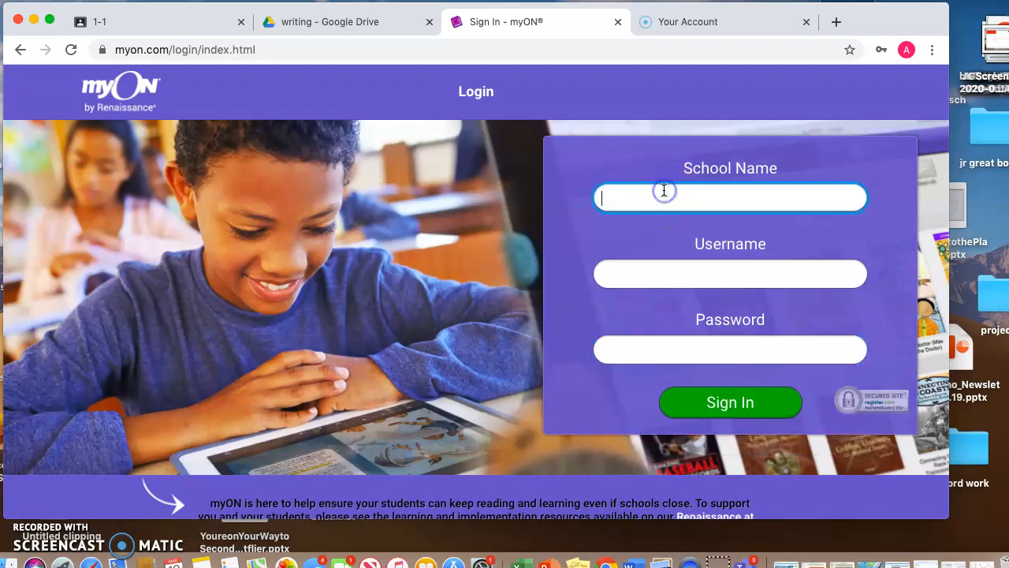
{"action": "type", "text": "17k"}
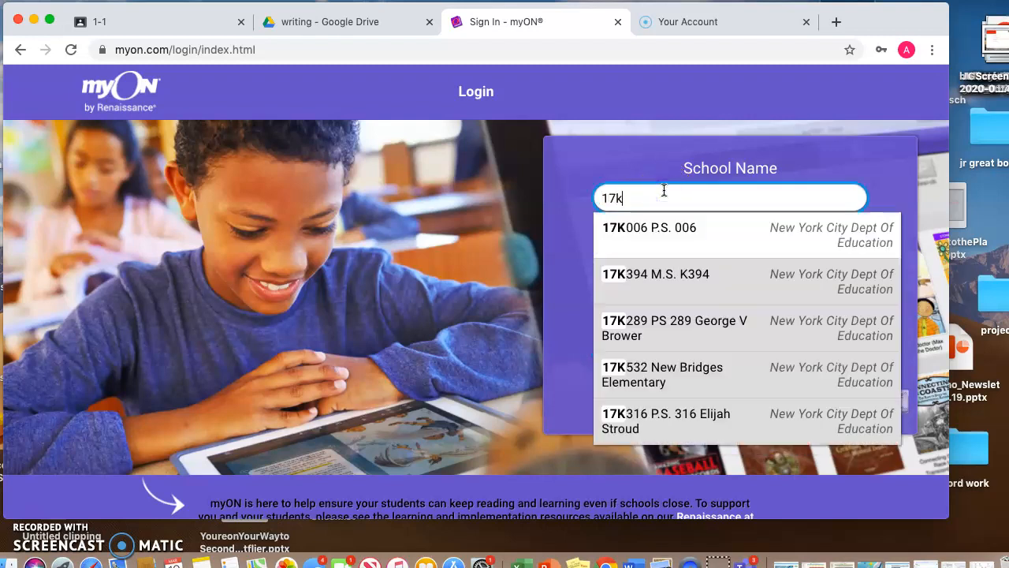
{"action": "type", "text": "316"}
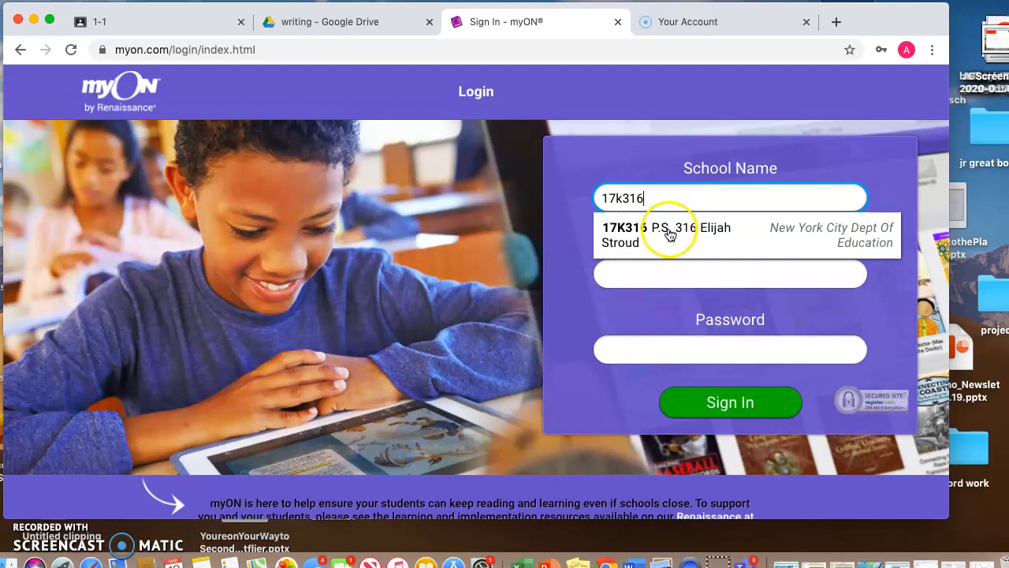
{"action": "left_click", "coordinate": [668, 235]}
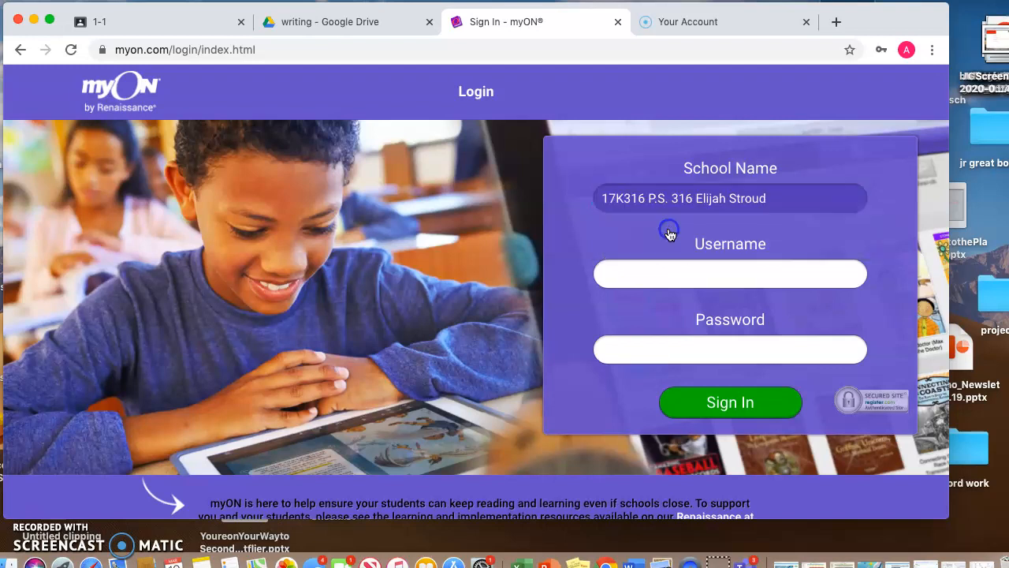
Step: Fill in the teacher username and password and sign in to the dashboard
{"action": "left_click", "coordinate": [729, 273]}
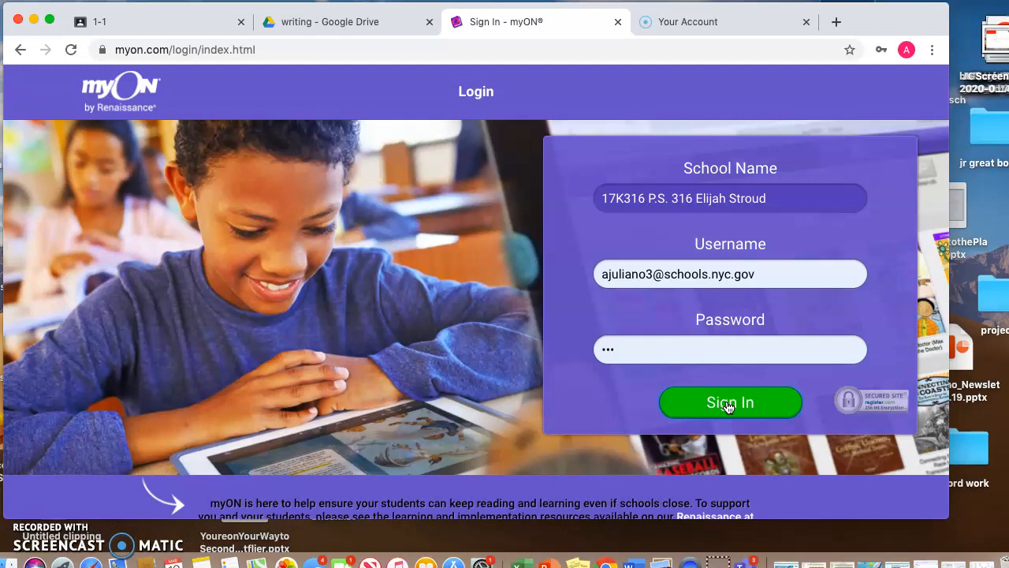
{"action": "left_click", "coordinate": [729, 402]}
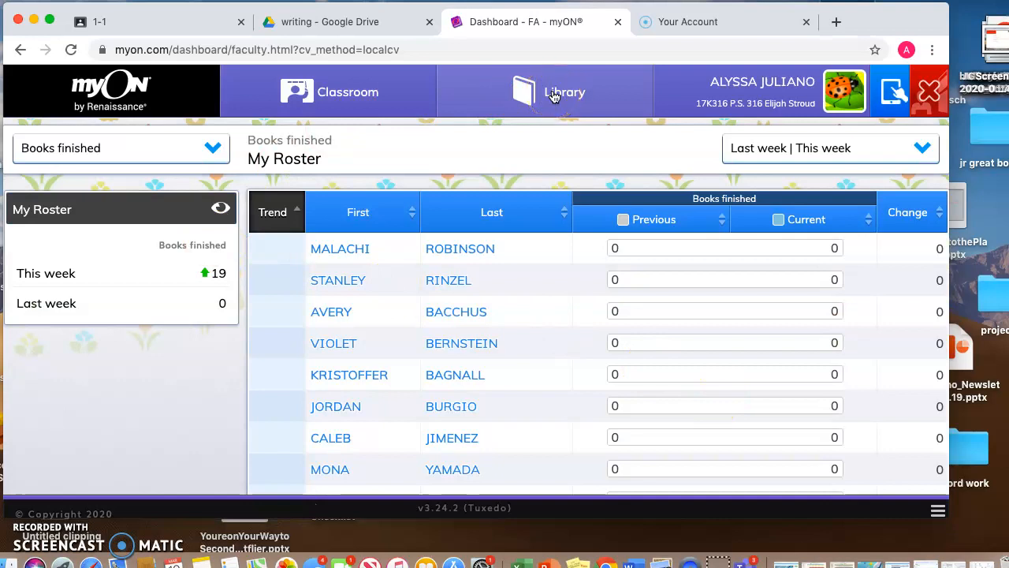
Step: Go from the Library menu to the browse-books-by-category page
{"action": "left_click", "coordinate": [565, 91]}
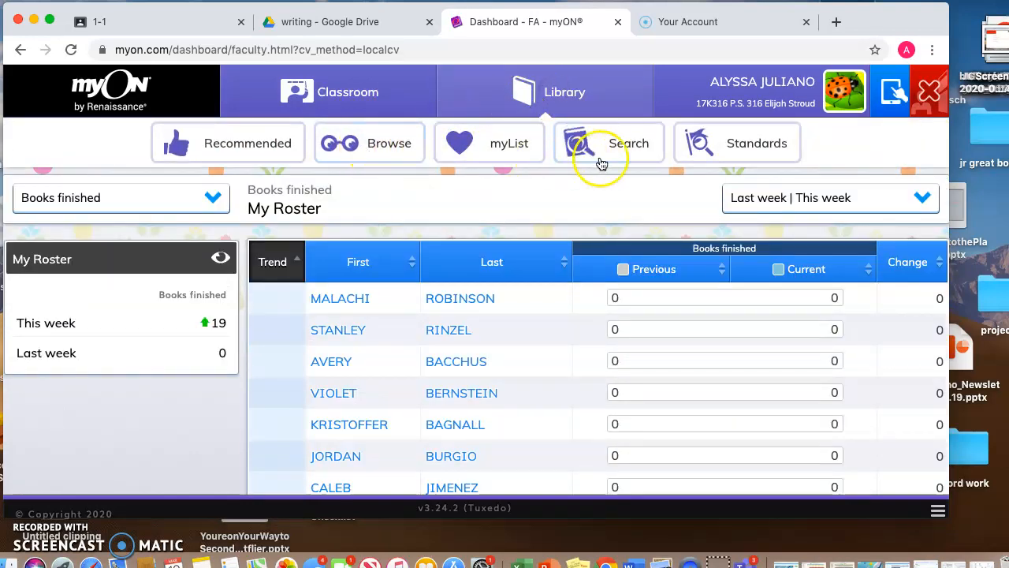
{"action": "left_click", "coordinate": [369, 143]}
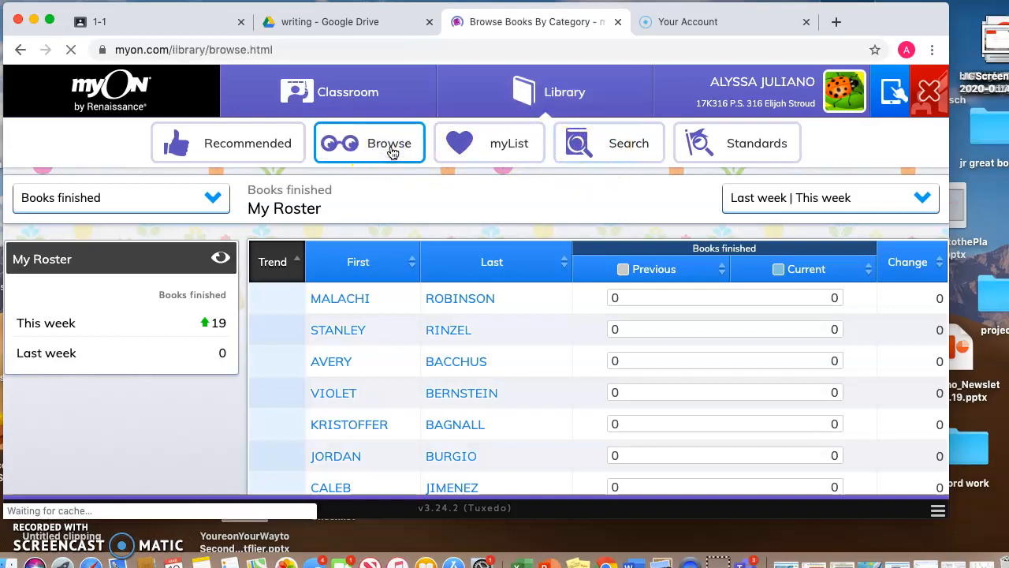
{"action": "left_click", "coordinate": [368, 142]}
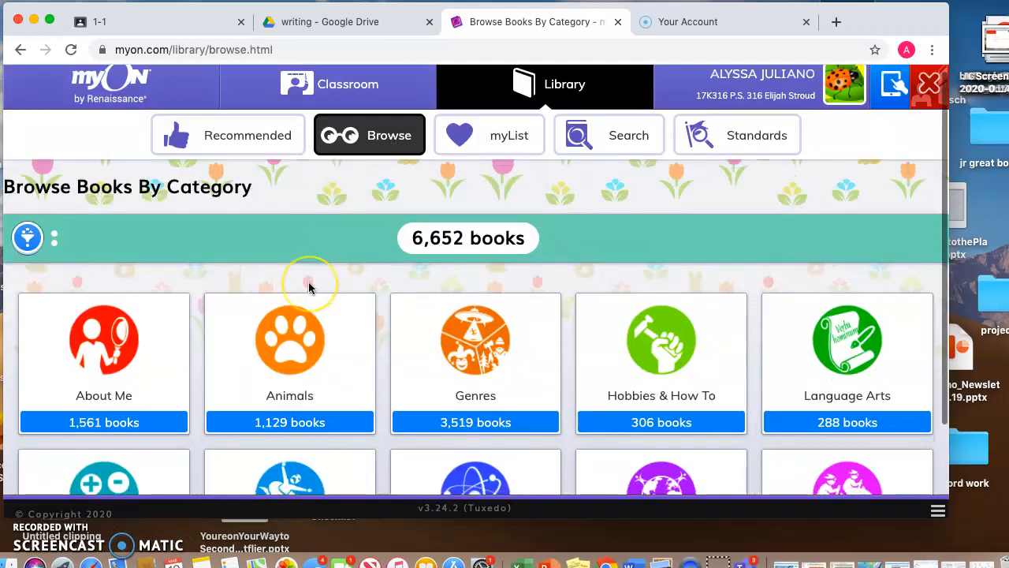
Step: Look through the Genres category, then return to the full category list
{"action": "scroll", "scroll_direction": "down", "scroll_amount": 3}
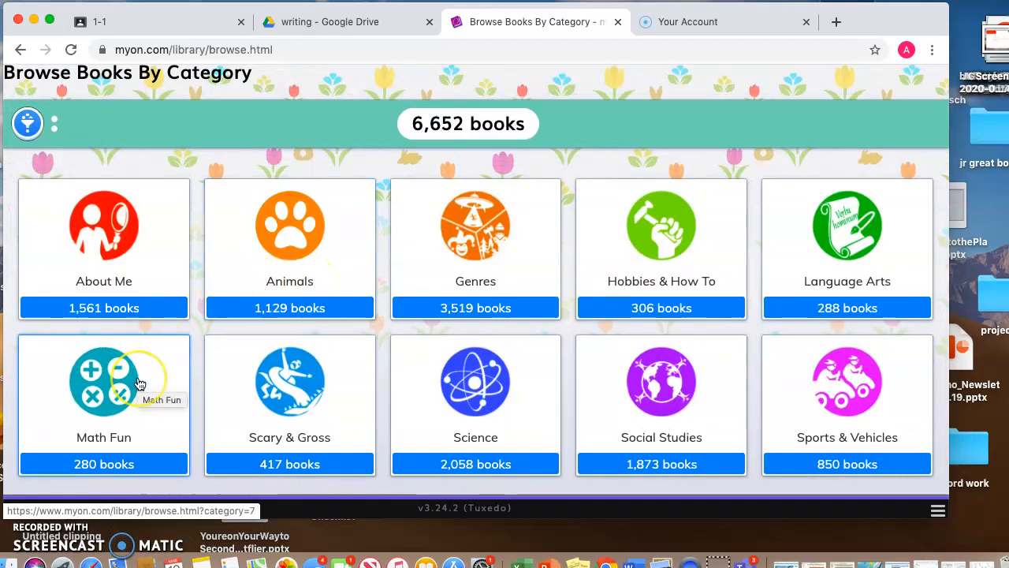
{"action": "mouse_move", "coordinate": [520, 368]}
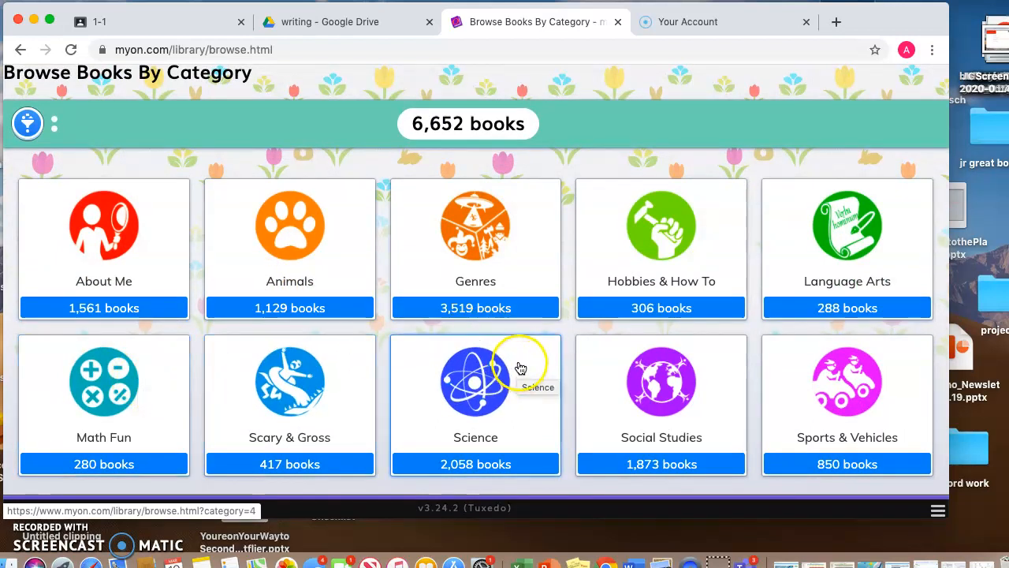
{"action": "mouse_move", "coordinate": [520, 365]}
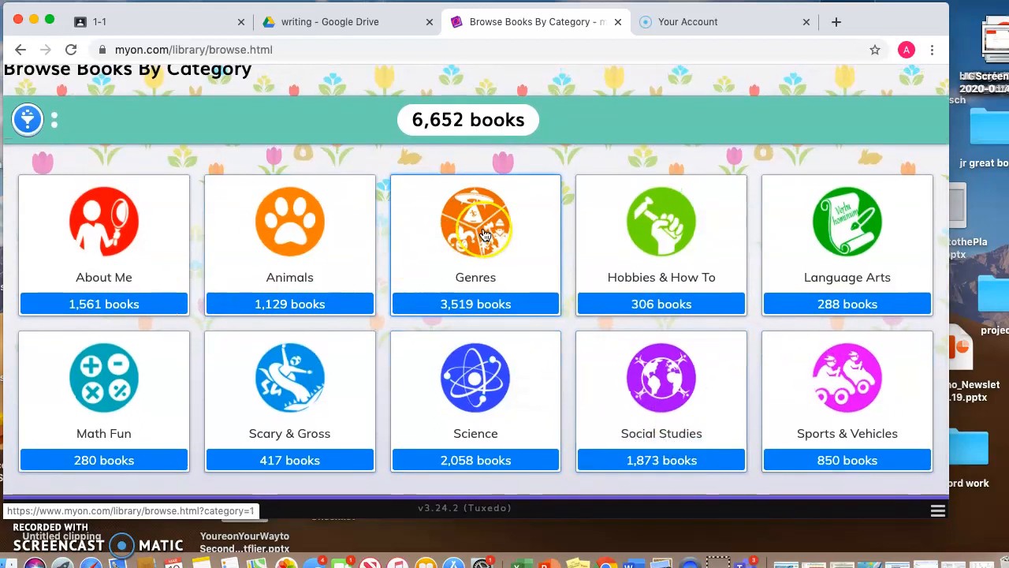
{"action": "left_click", "coordinate": [475, 220]}
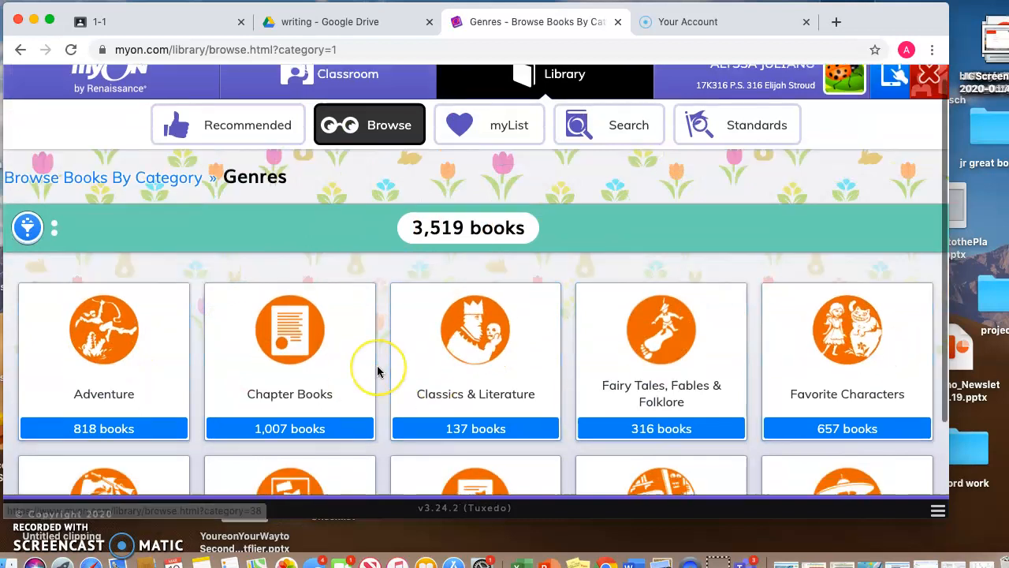
{"action": "scroll", "scroll_direction": "down", "scroll_amount": 3}
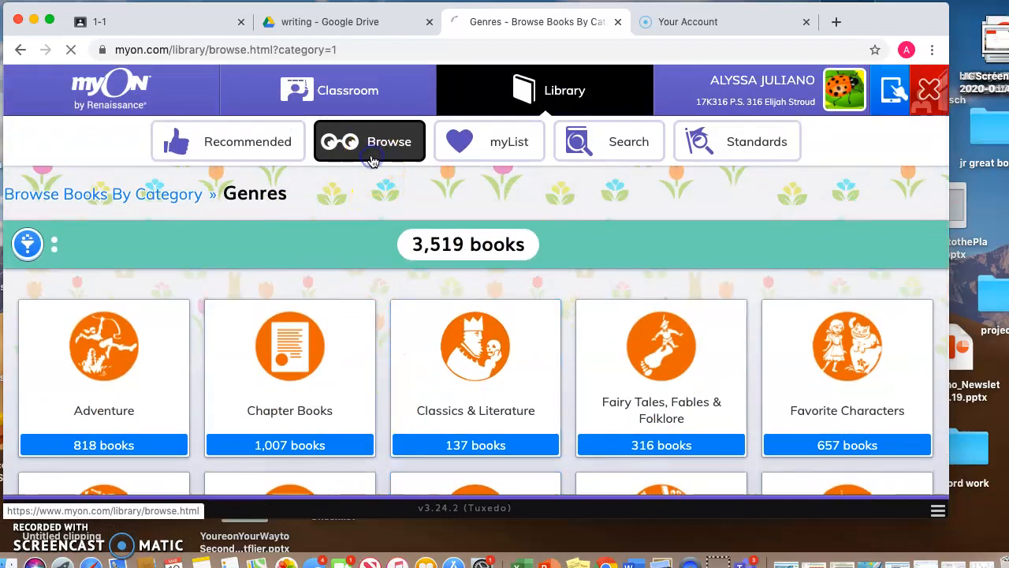
{"action": "left_click", "coordinate": [20, 49]}
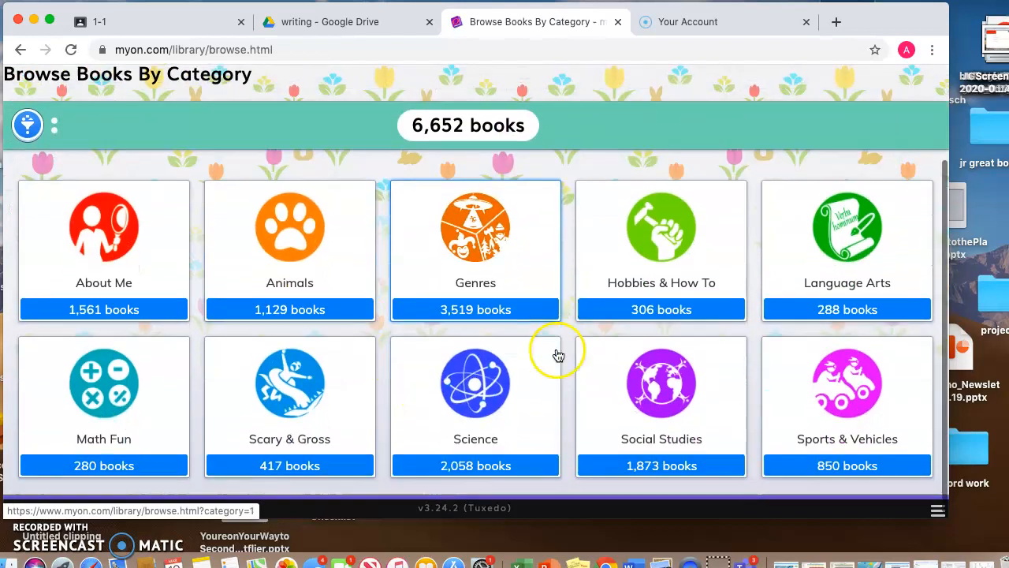
Step: Open the Social Studies category and its subcategories
{"action": "left_click", "coordinate": [661, 406]}
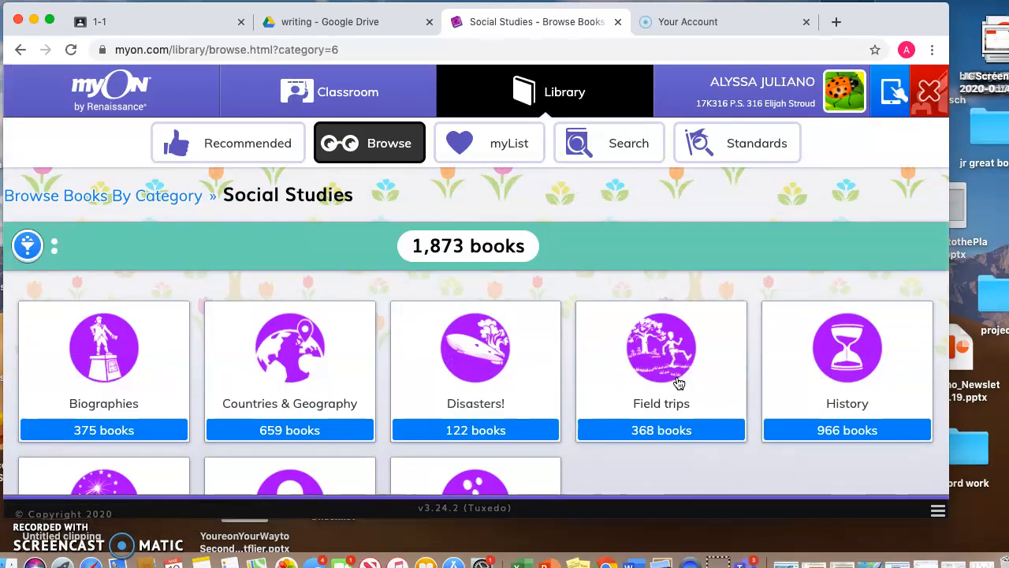
{"action": "scroll", "scroll_direction": "down", "scroll_amount": 3}
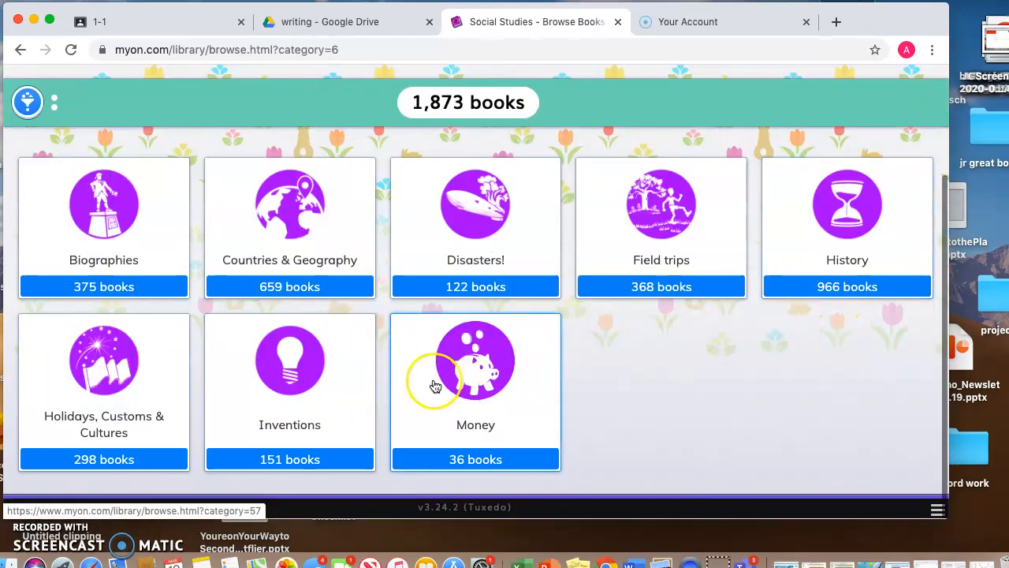
{"action": "mouse_move", "coordinate": [103, 245]}
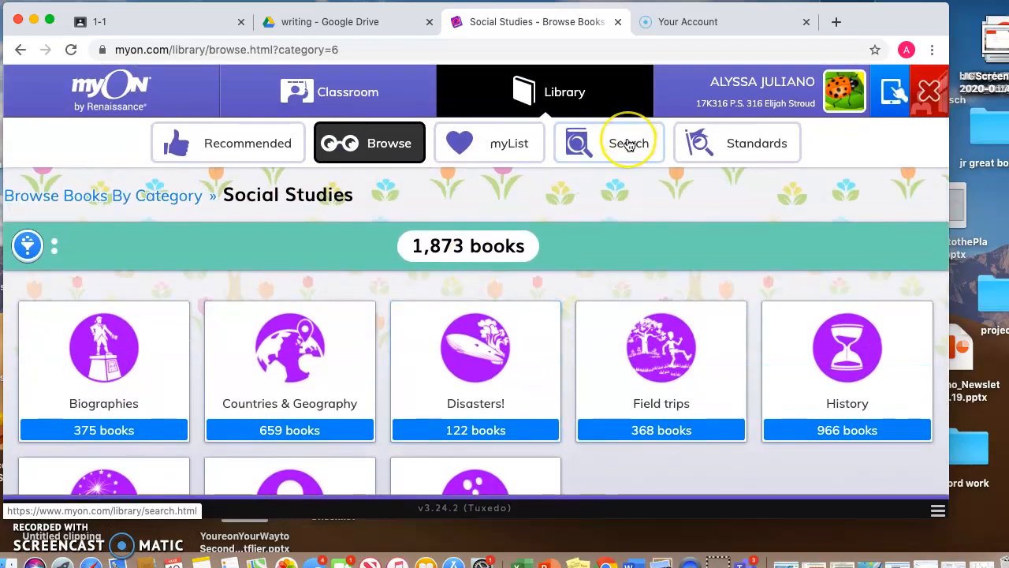
{"action": "mouse_move", "coordinate": [628, 143]}
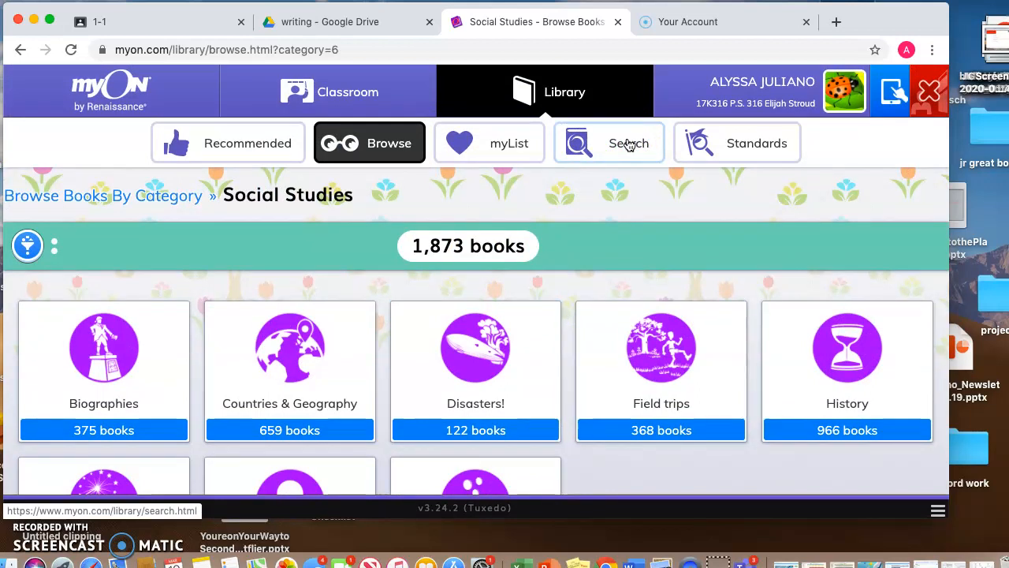
Step: Search the library for 'katie woo' and look over the results
{"action": "left_click", "coordinate": [609, 143]}
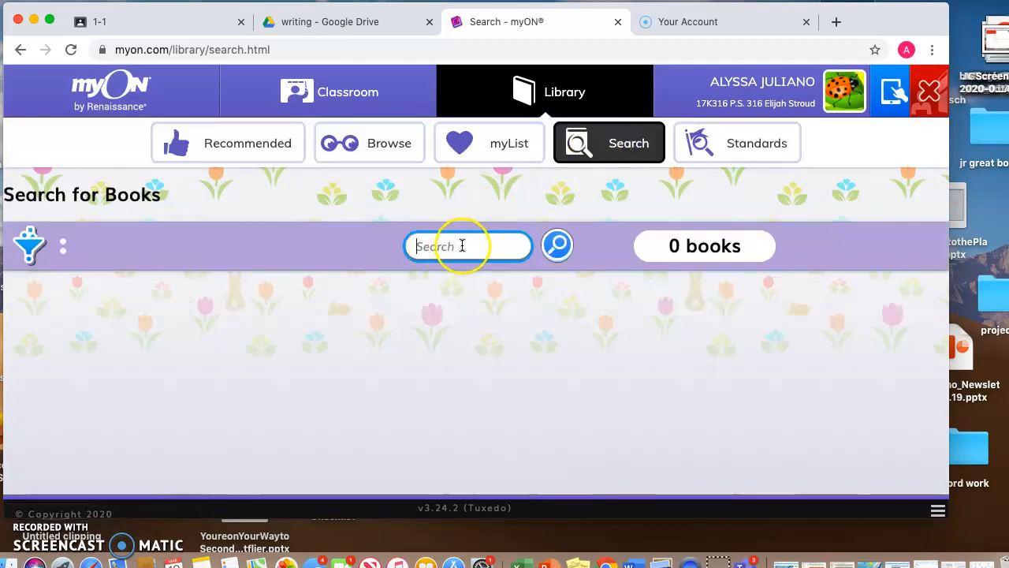
{"action": "type", "text": "katie woo"}
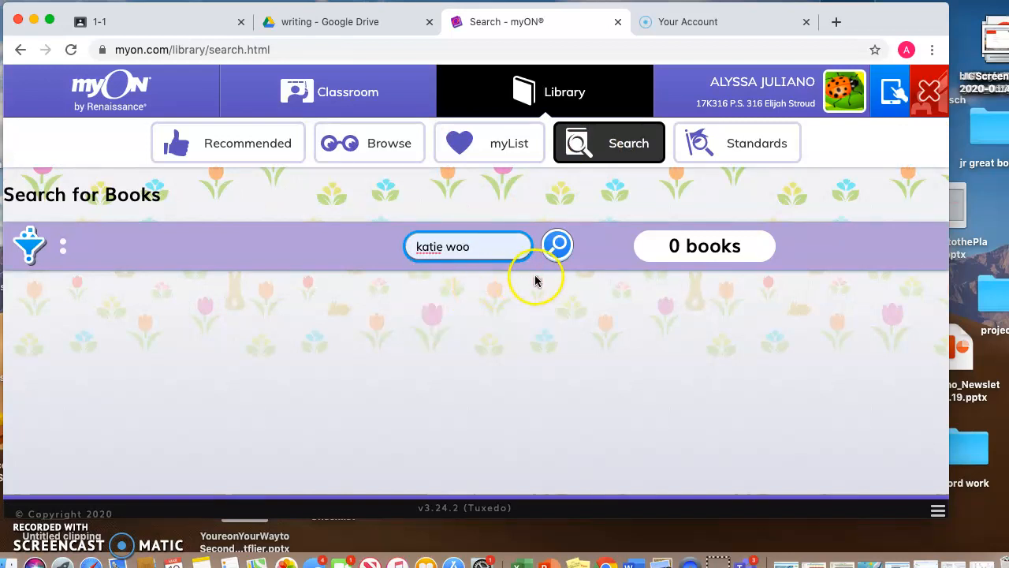
{"action": "left_click", "coordinate": [557, 245]}
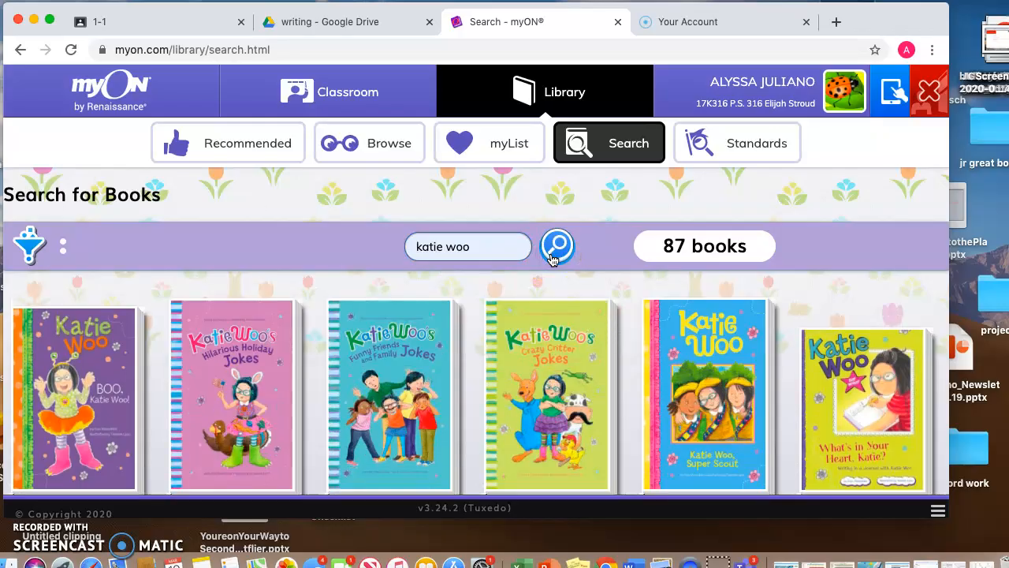
{"action": "scroll", "scroll_direction": "down", "scroll_amount": 3}
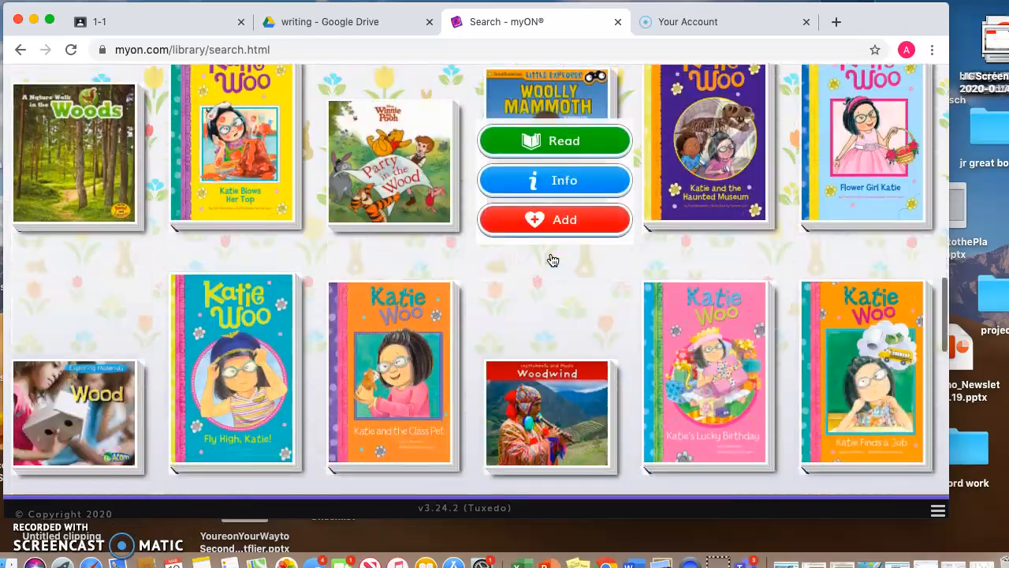
{"action": "scroll", "scroll_direction": "up", "scroll_amount": 3}
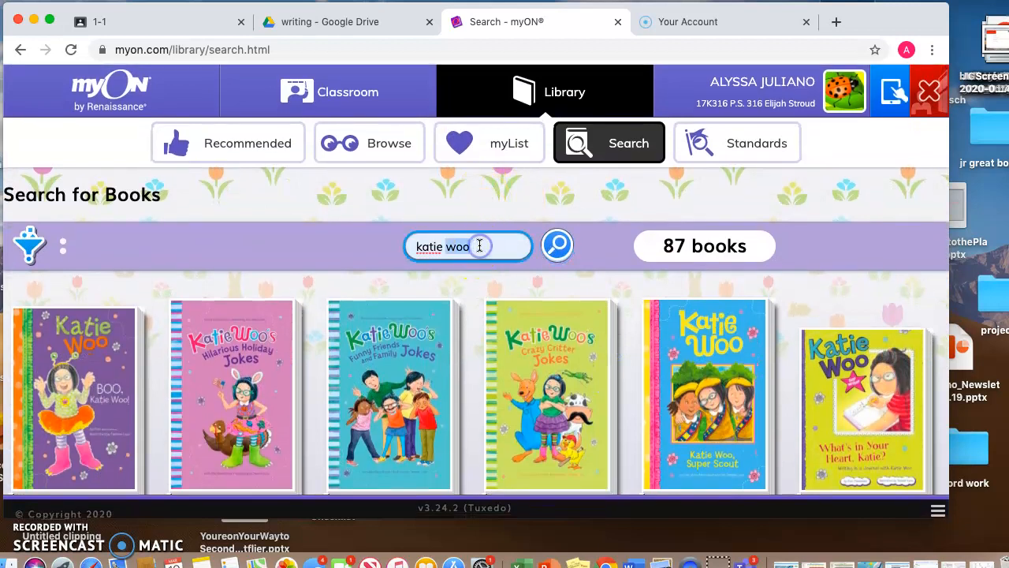
Step: Search for 'in the kitchen' using the suggestion, listing six matching books
{"action": "type", "text": "in th"}
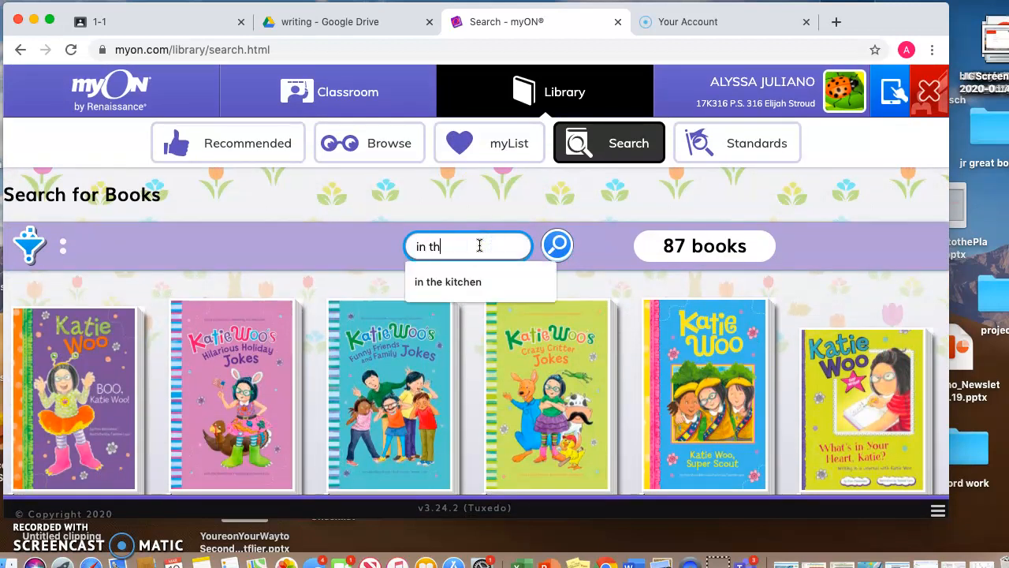
{"action": "left_click", "coordinate": [447, 282]}
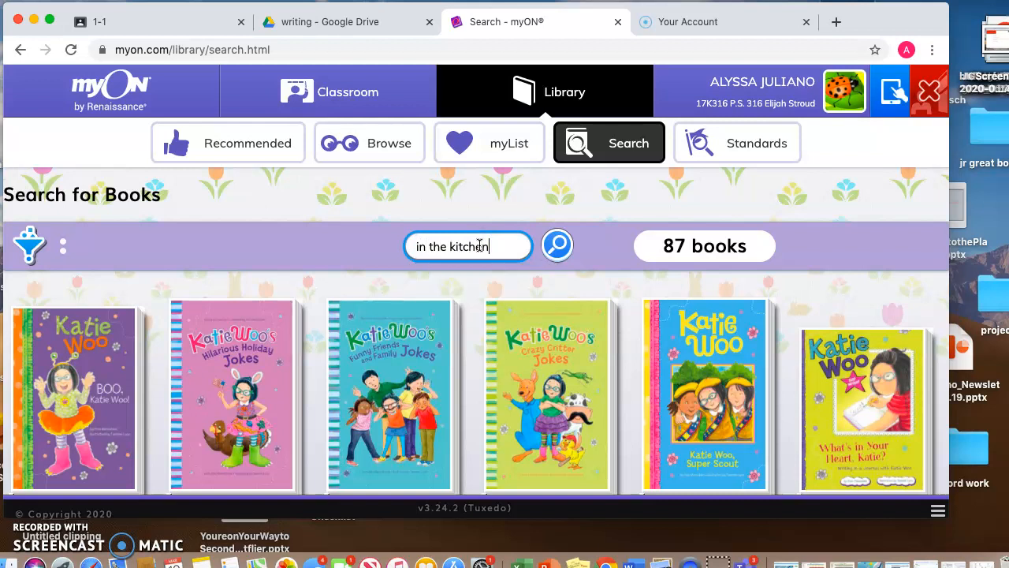
{"action": "left_click", "coordinate": [556, 245]}
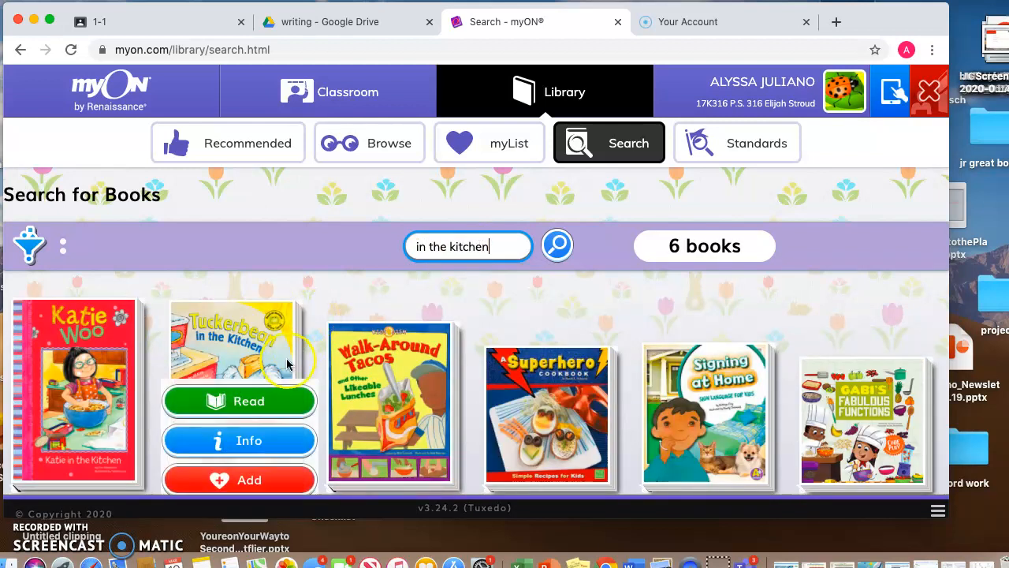
{"action": "scroll", "scroll_direction": "down", "scroll_amount": 3}
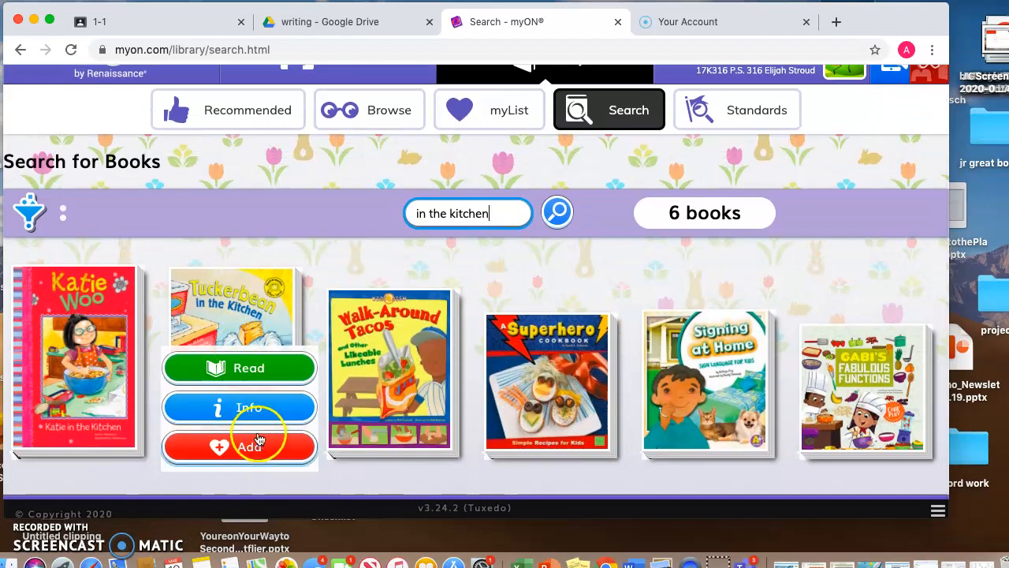
Step: Show the details for Tuckerbean in the Kitchen: 440L Lexile, PK–3, 32 pages
{"action": "left_click", "coordinate": [239, 407]}
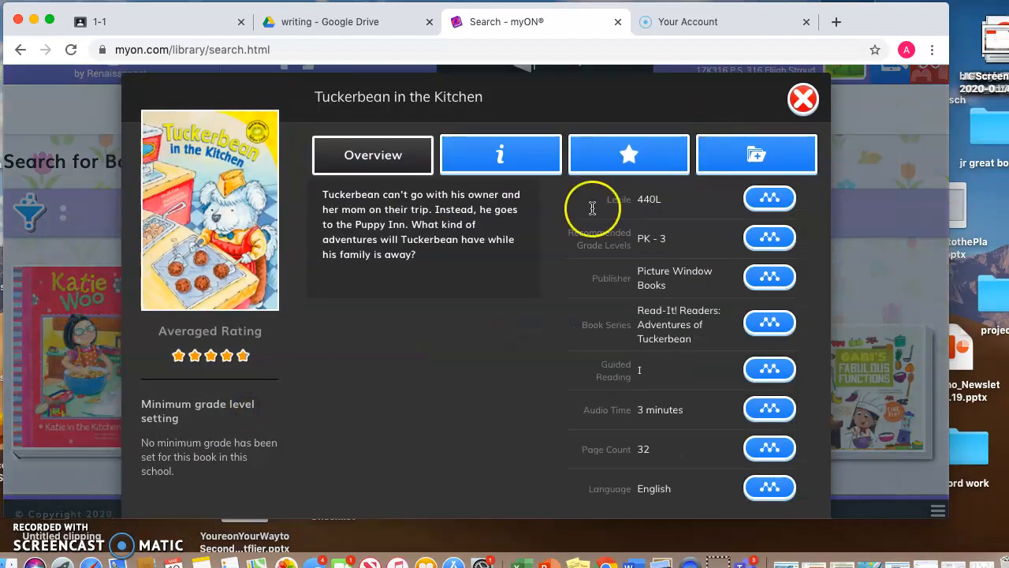
{"action": "mouse_move", "coordinate": [599, 229]}
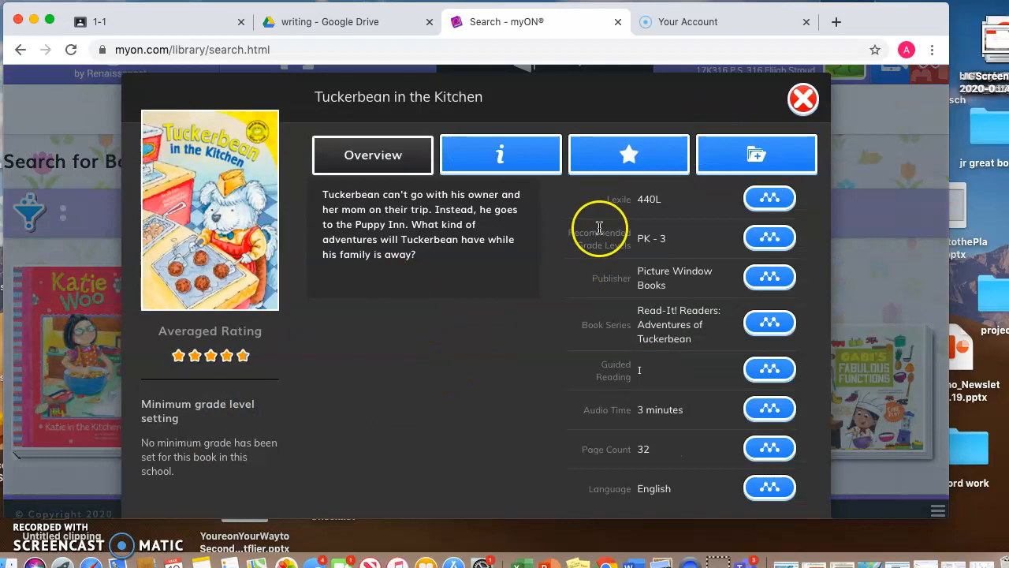
{"action": "mouse_move", "coordinate": [642, 266]}
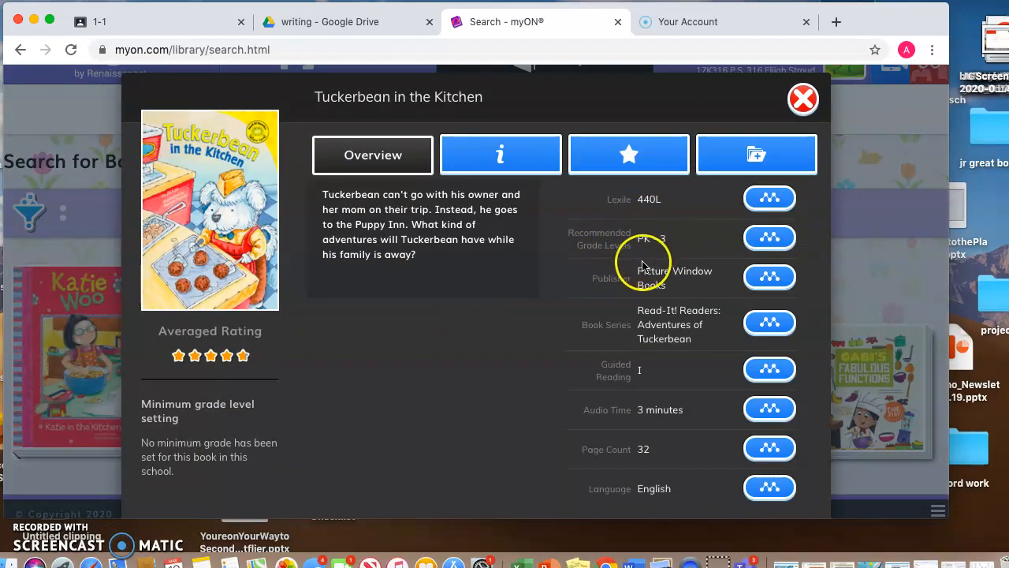
{"action": "mouse_move", "coordinate": [594, 366]}
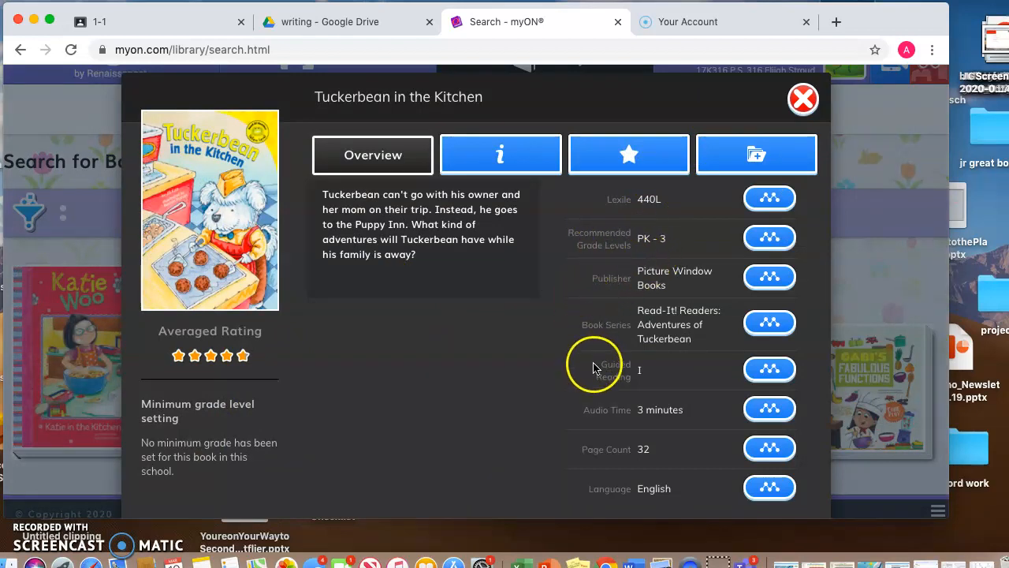
{"action": "mouse_move", "coordinate": [629, 418]}
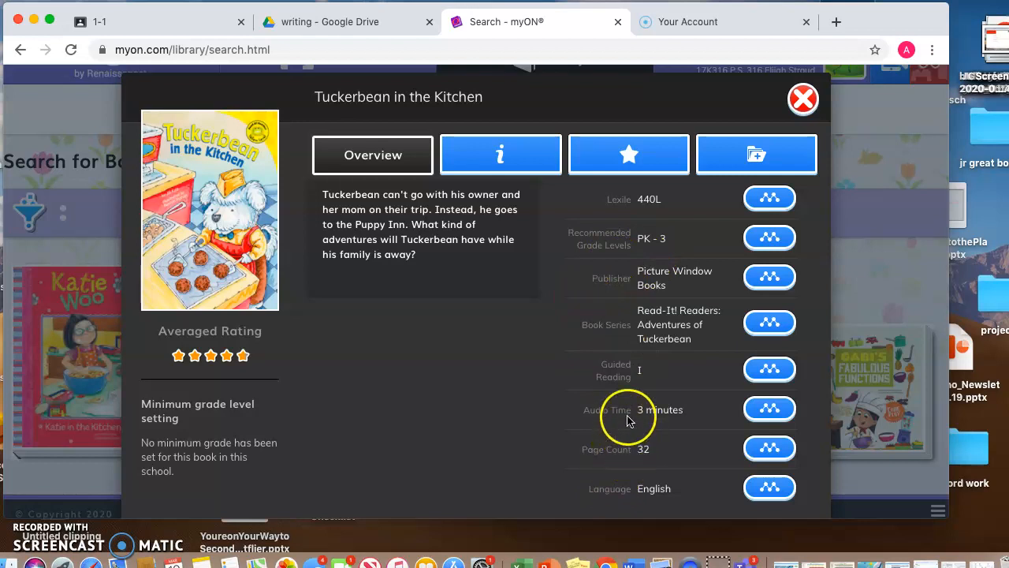
{"action": "mouse_move", "coordinate": [628, 420]}
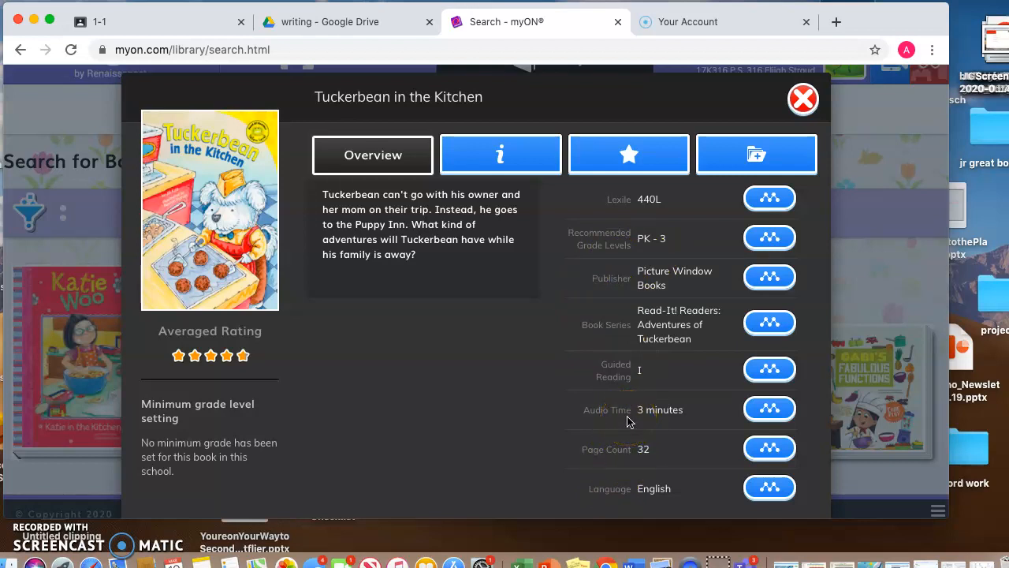
{"action": "mouse_move", "coordinate": [514, 110]}
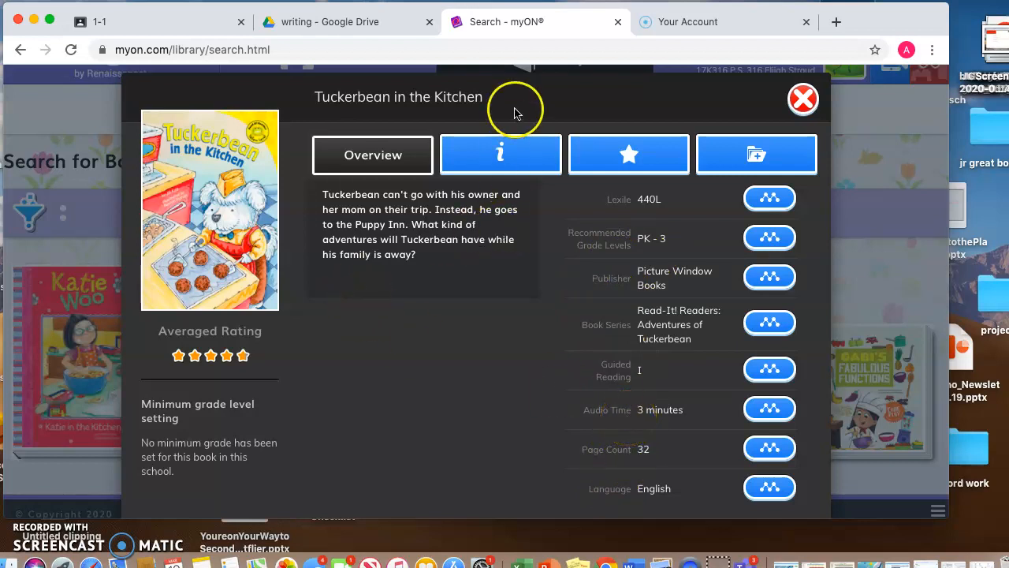
Step: Show the student reviews and star ratings for Tuckerbean in the Kitchen
{"action": "left_click", "coordinate": [500, 155]}
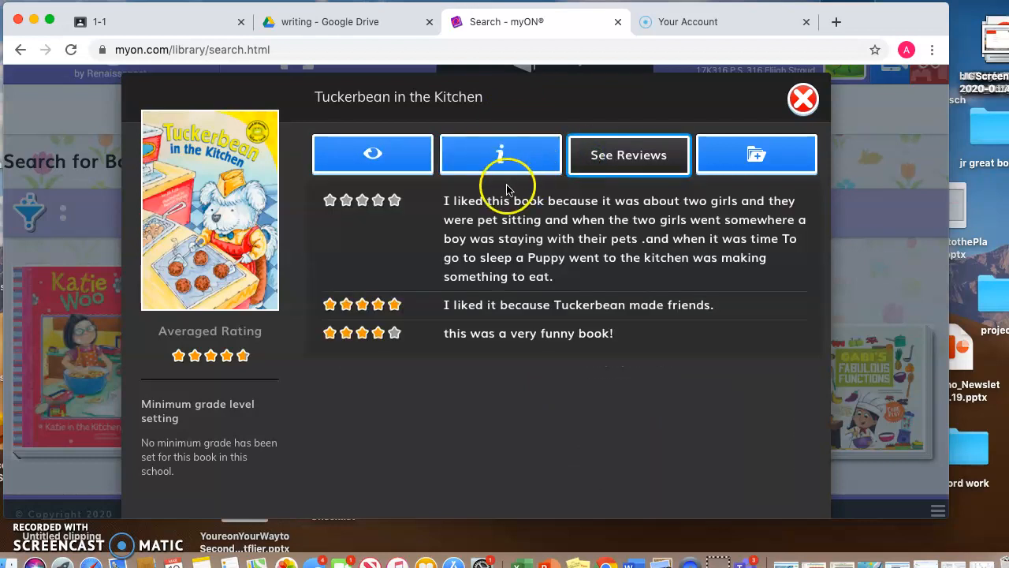
{"action": "mouse_move", "coordinate": [757, 154]}
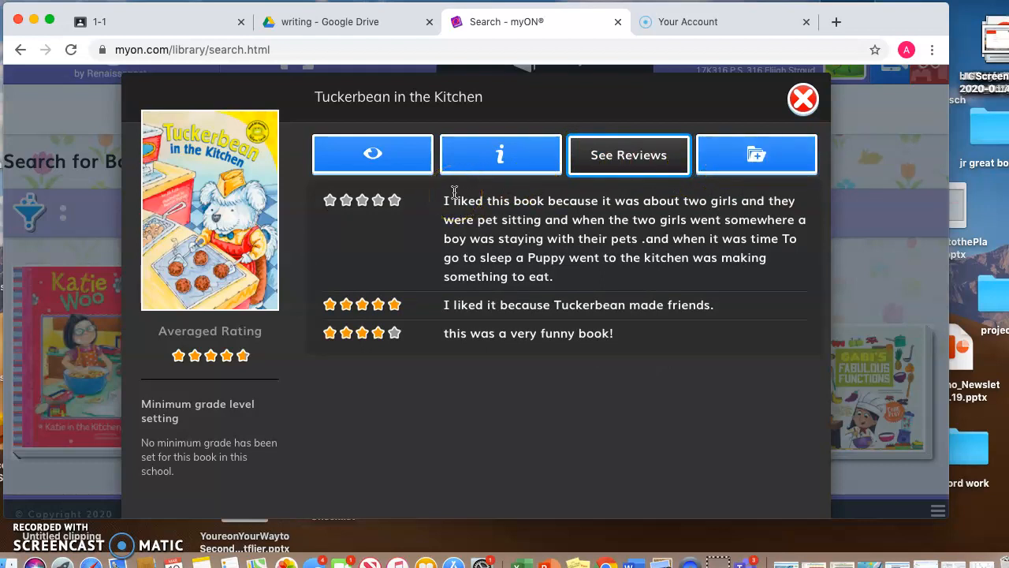
{"action": "mouse_move", "coordinate": [452, 183]}
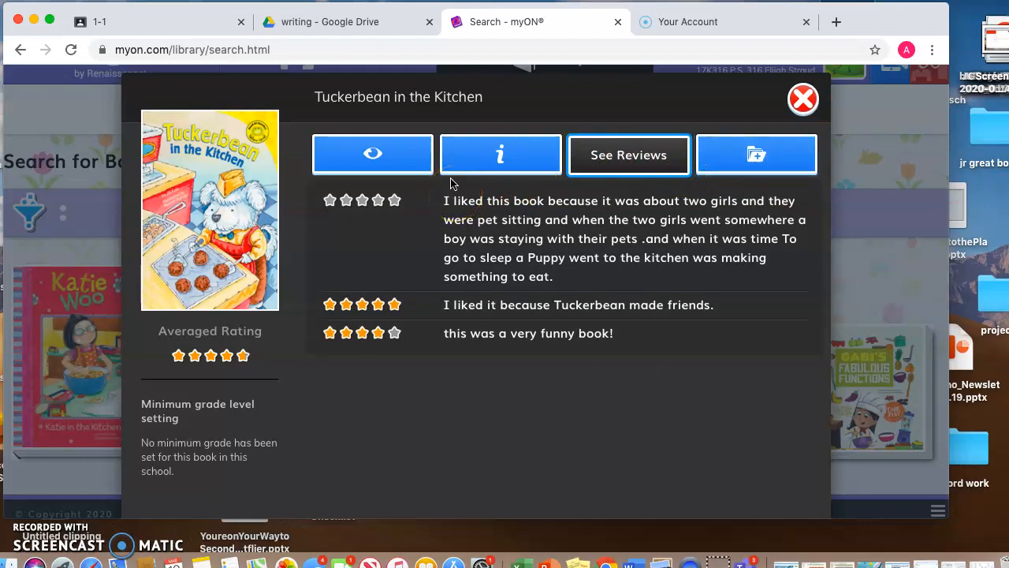
{"action": "mouse_move", "coordinate": [803, 99]}
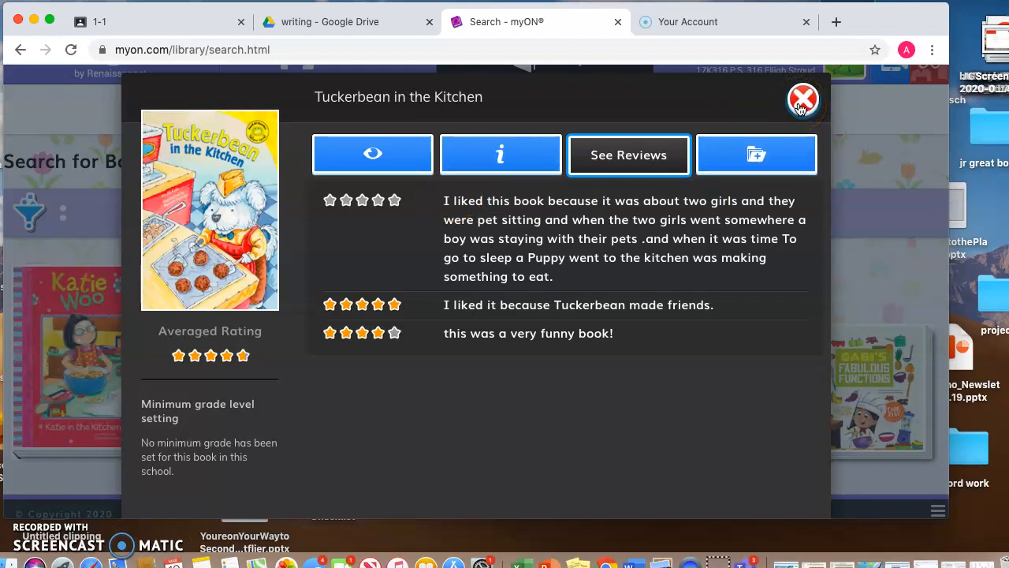
{"action": "mouse_move", "coordinate": [554, 332]}
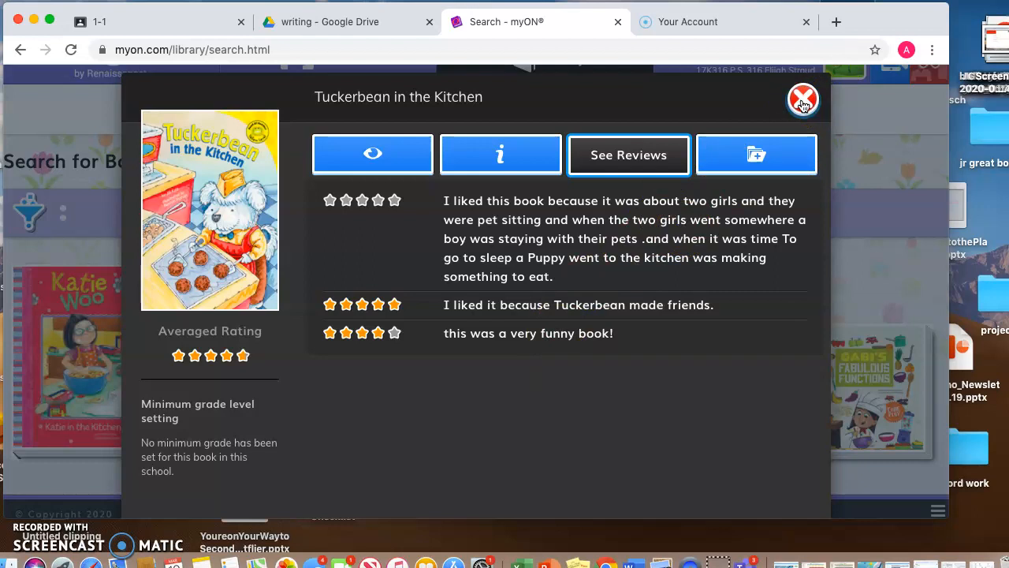
Step: Close the details and open Tuckerbean in the Kitchen in the reader
{"action": "left_click", "coordinate": [803, 100]}
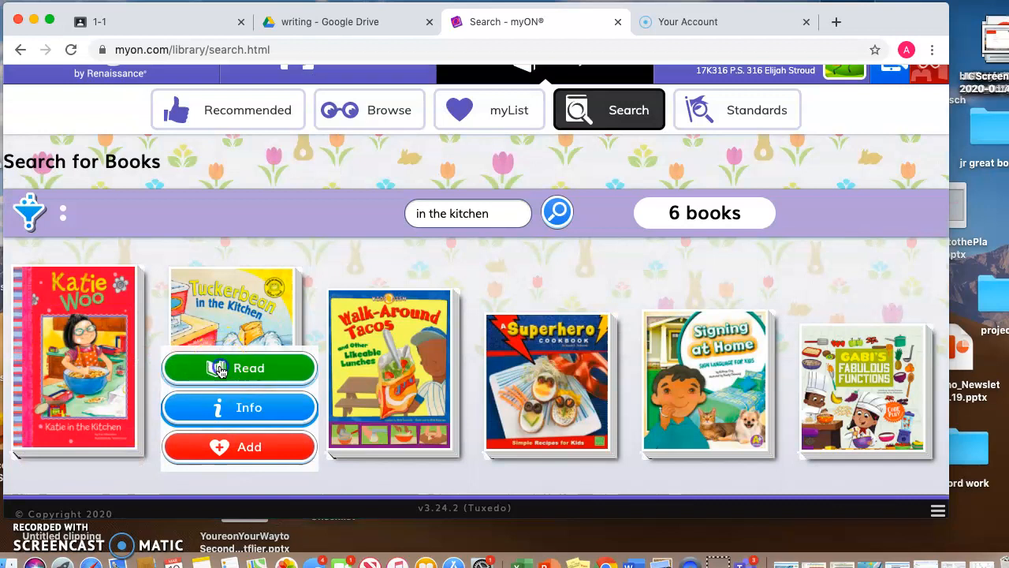
{"action": "left_click", "coordinate": [239, 368]}
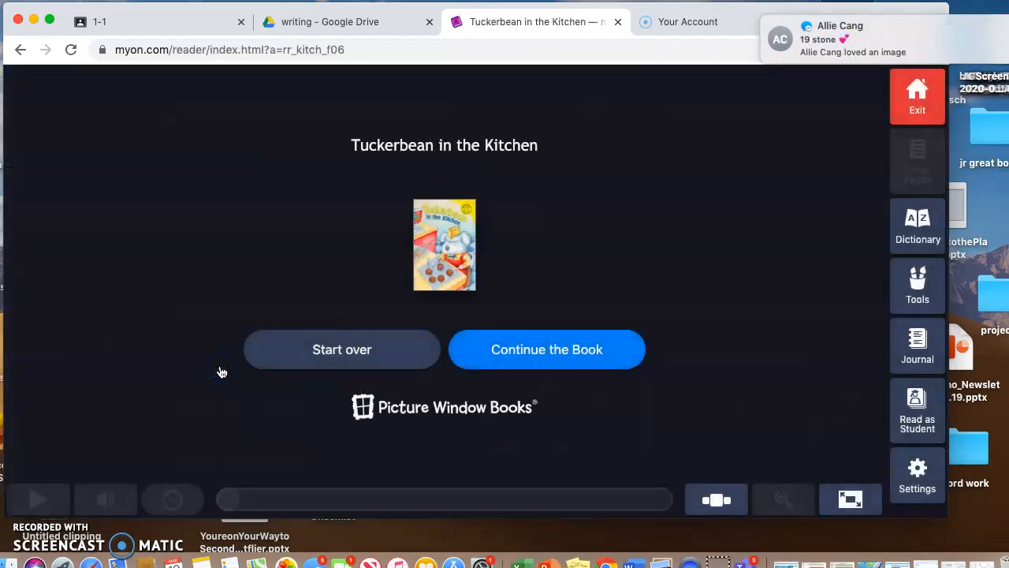
{"action": "mouse_move", "coordinate": [857, 72]}
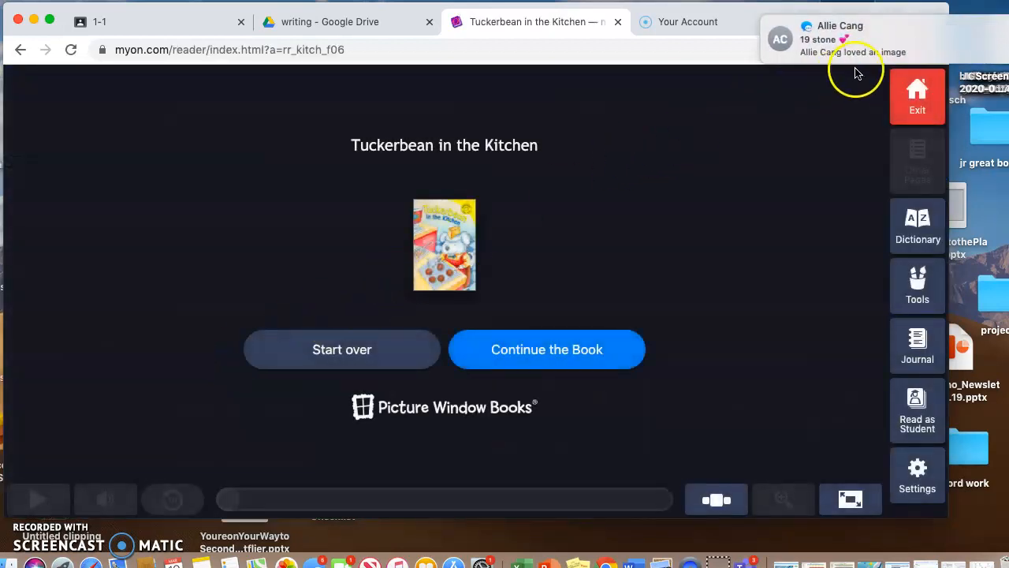
{"action": "mouse_move", "coordinate": [512, 145]}
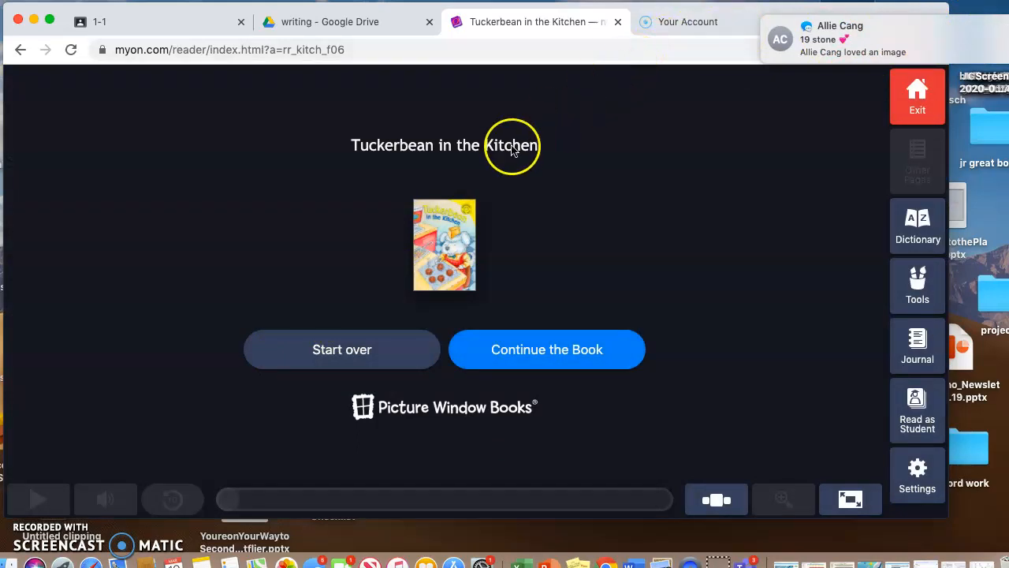
{"action": "mouse_move", "coordinate": [179, 464]}
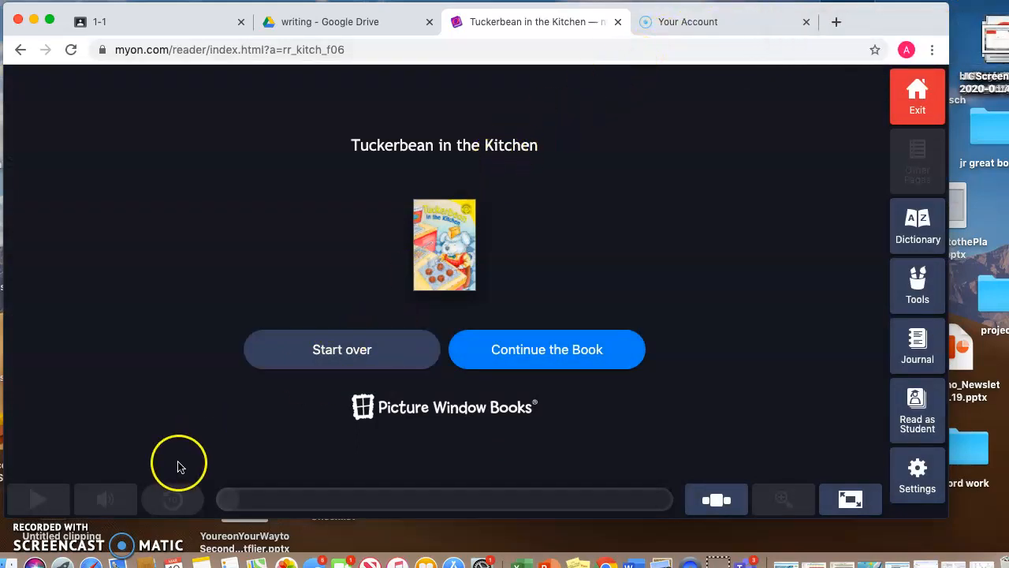
Step: Start the book from the cover, pause the narration and mute the audio
{"action": "left_click", "coordinate": [546, 349]}
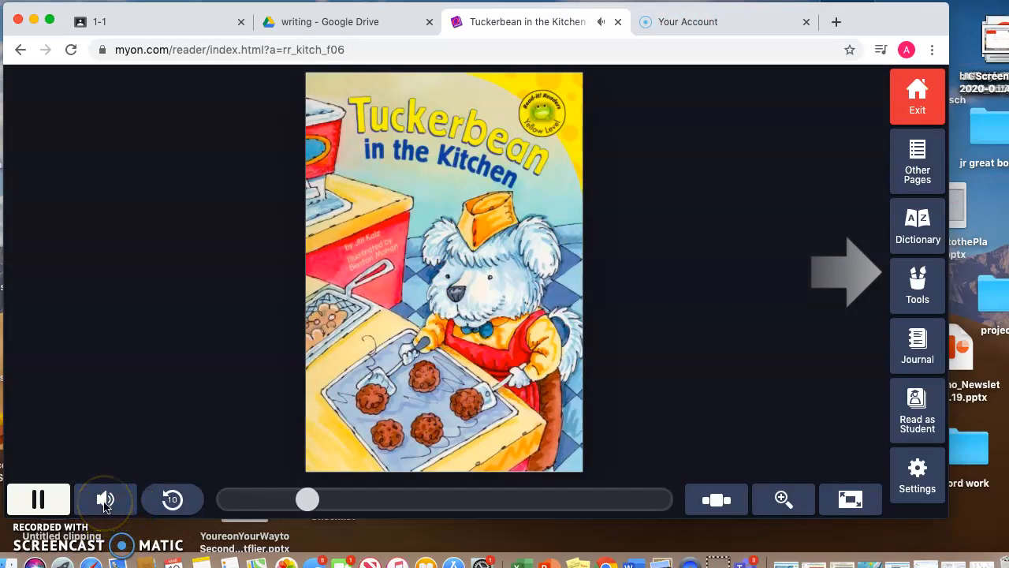
{"action": "left_click", "coordinate": [39, 498]}
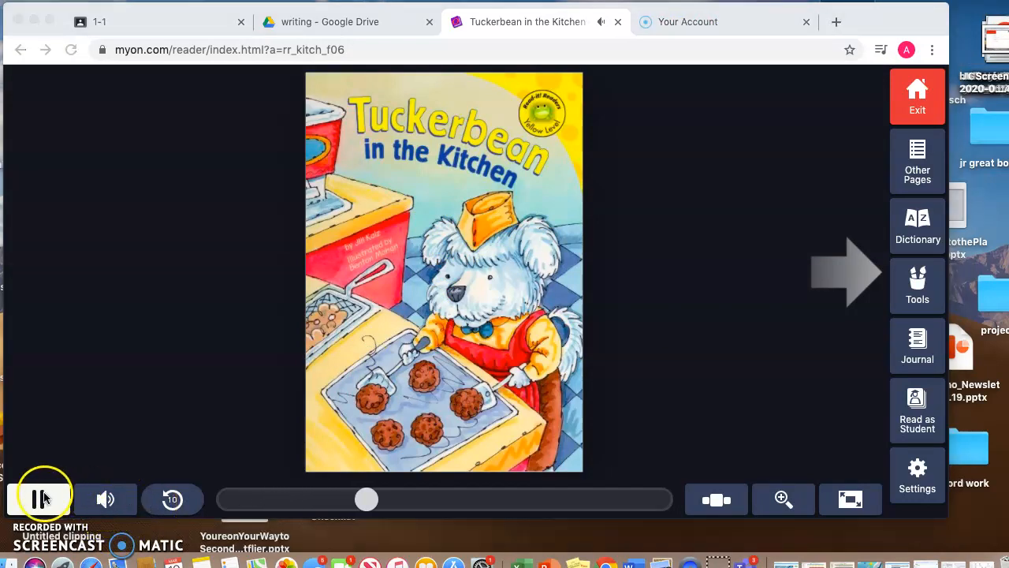
{"action": "left_click", "coordinate": [38, 498]}
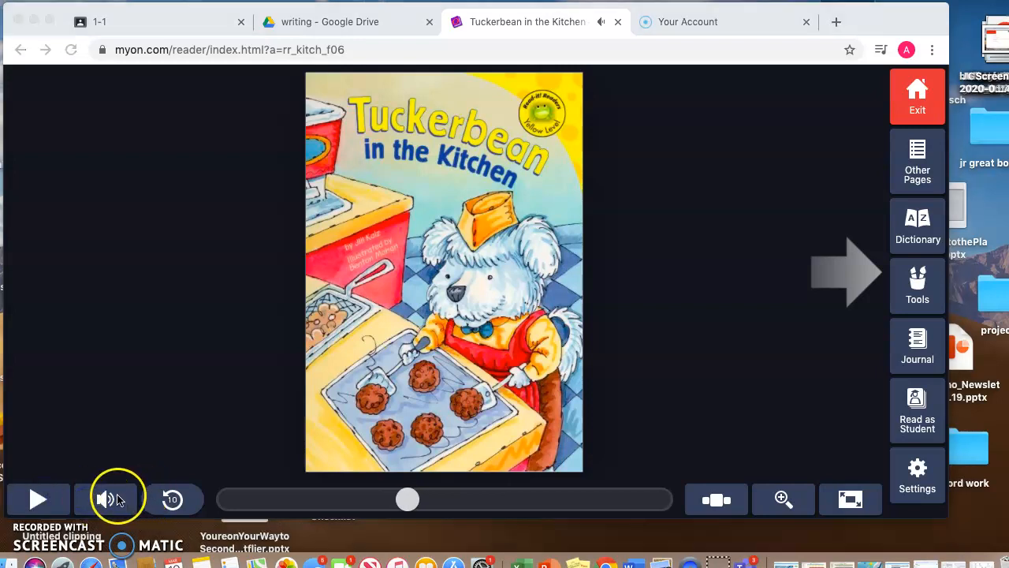
{"action": "left_click", "coordinate": [106, 499]}
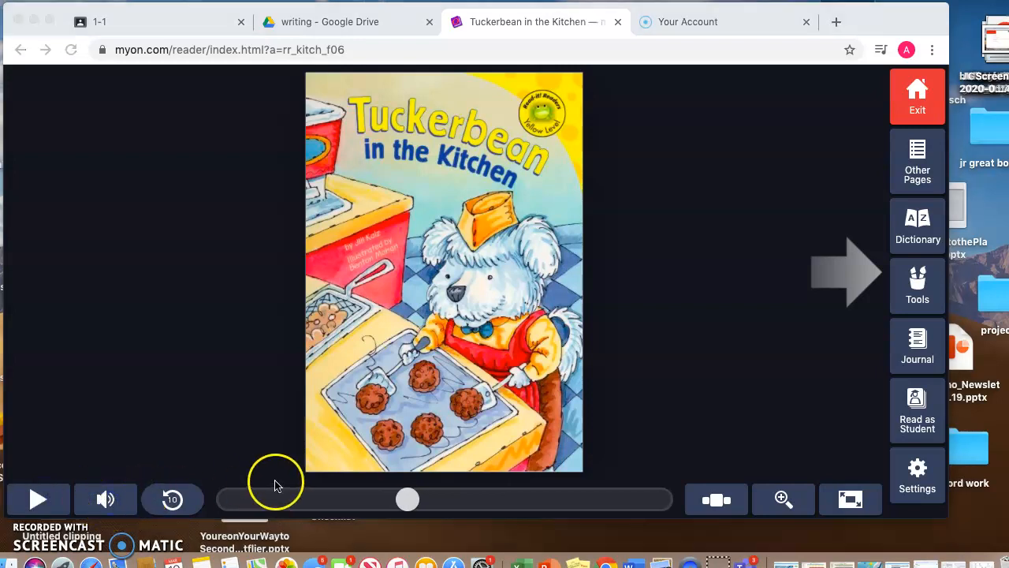
{"action": "mouse_move", "coordinate": [877, 14]}
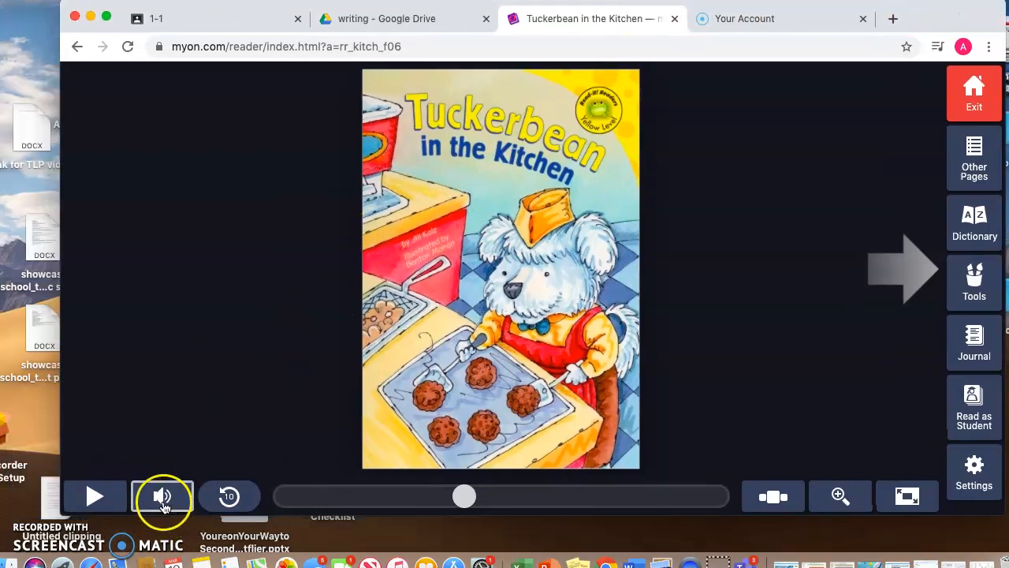
{"action": "left_click", "coordinate": [163, 496]}
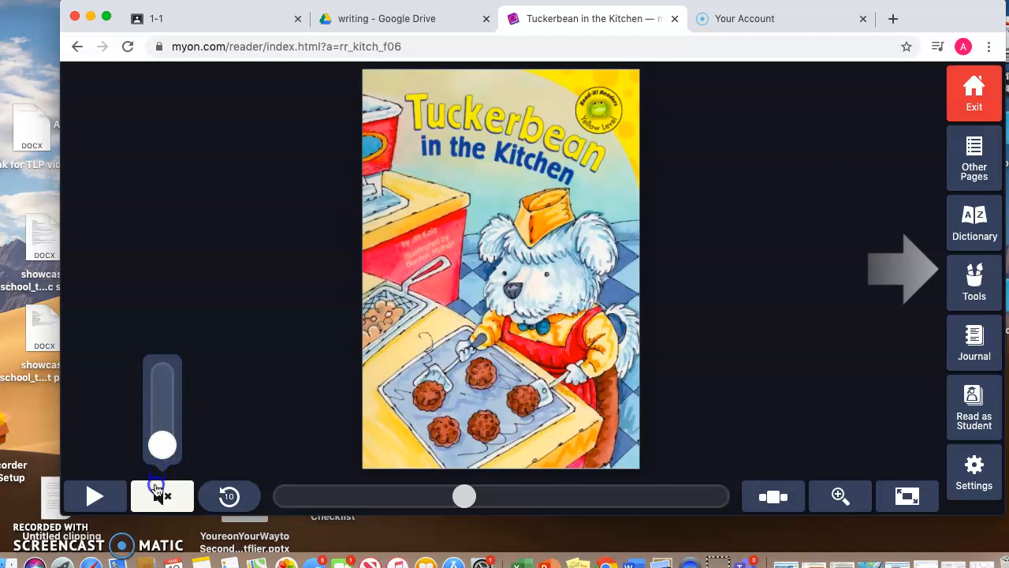
{"action": "left_click", "coordinate": [162, 495]}
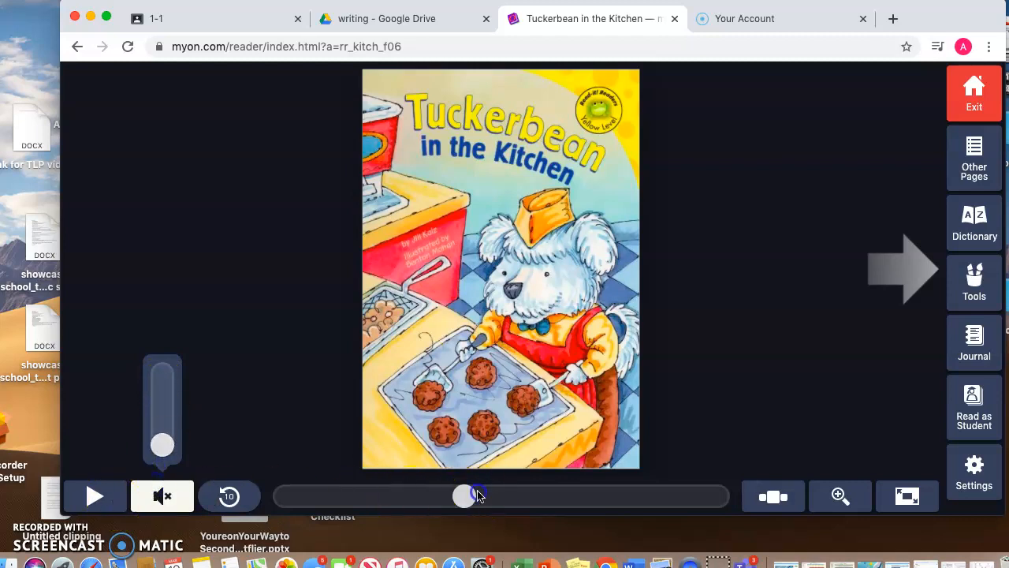
{"action": "left_click", "coordinate": [973, 472]}
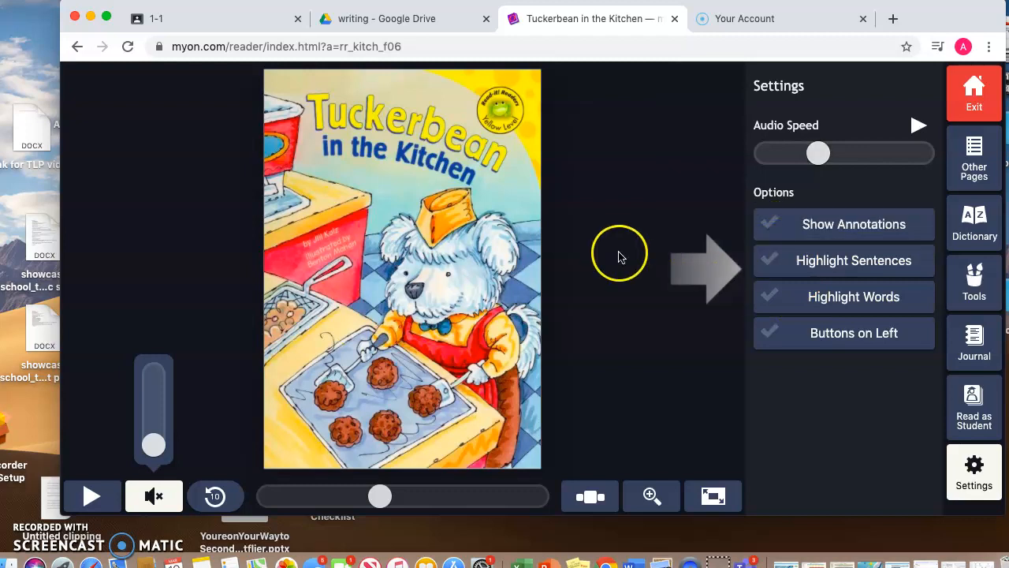
{"action": "mouse_move", "coordinate": [816, 154]}
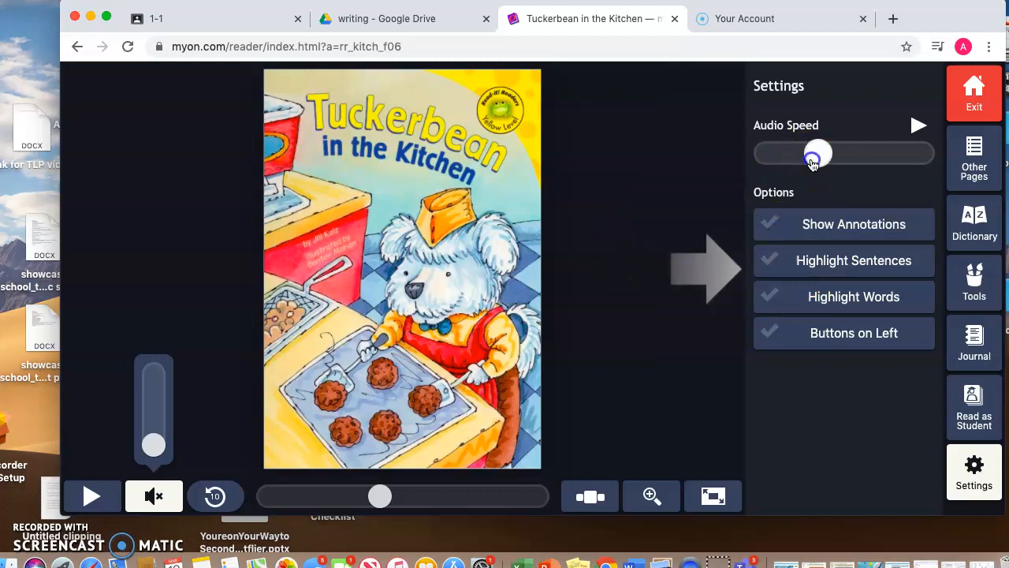
Step: Drag the Audio Speed slider to its slowest setting
{"action": "left_click_drag", "start_coordinate": [816, 153], "coordinate": [765, 152]}
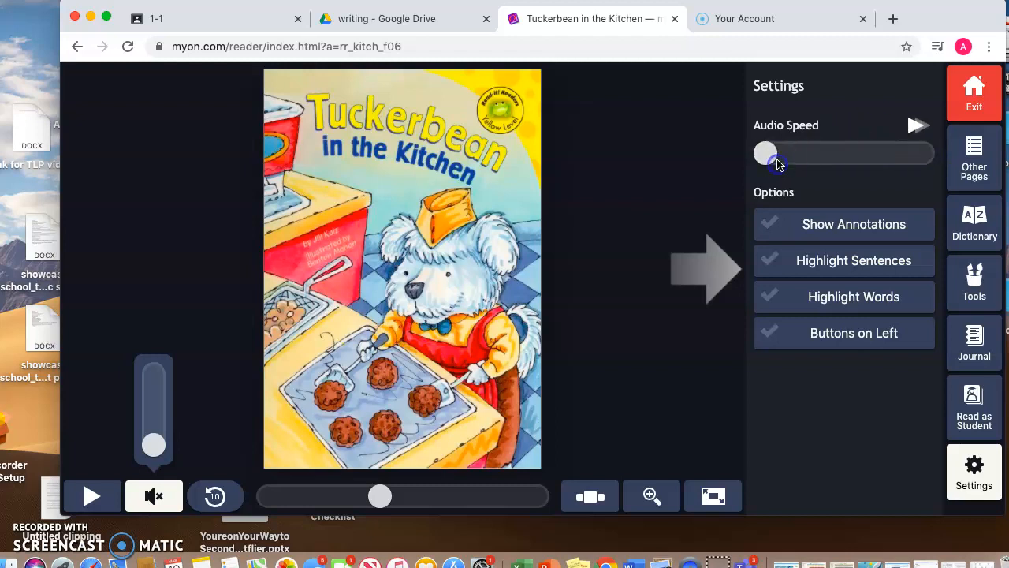
{"action": "mouse_move", "coordinate": [93, 496]}
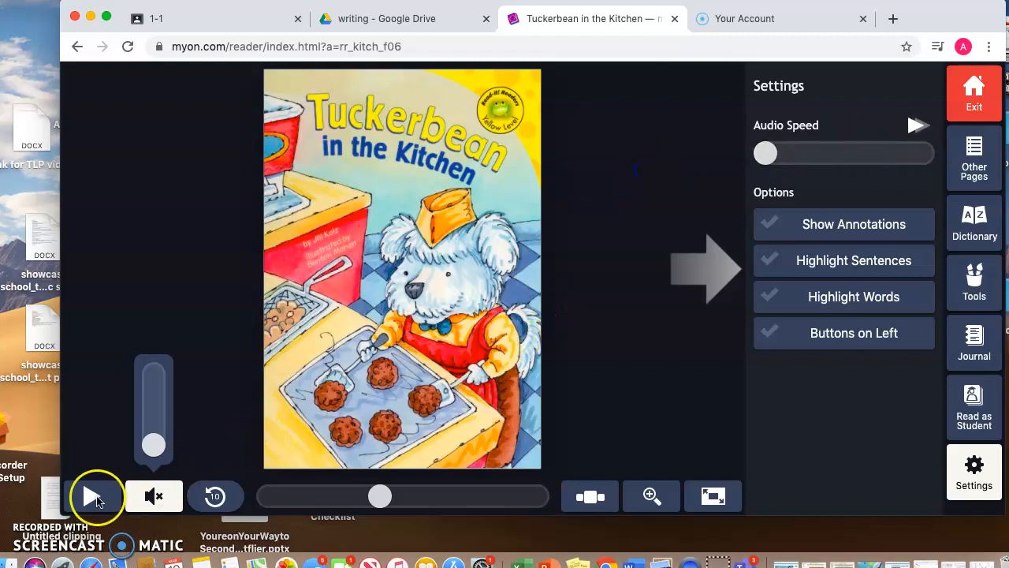
{"action": "mouse_move", "coordinate": [694, 362]}
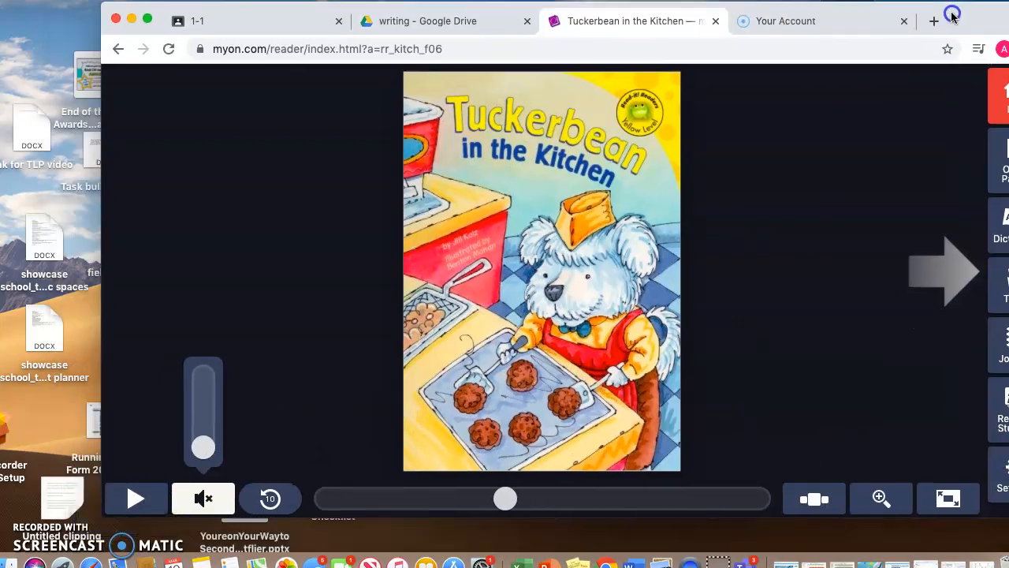
Step: Try the page-view and zoom controls, go full screen and turn to the next pages
{"action": "left_click", "coordinate": [136, 497]}
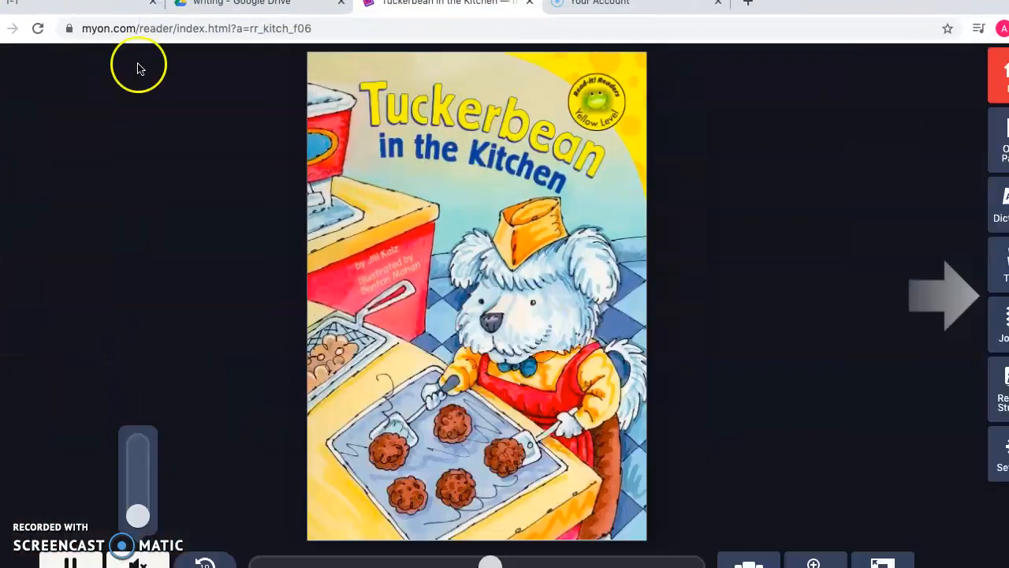
{"action": "mouse_move", "coordinate": [552, 382]}
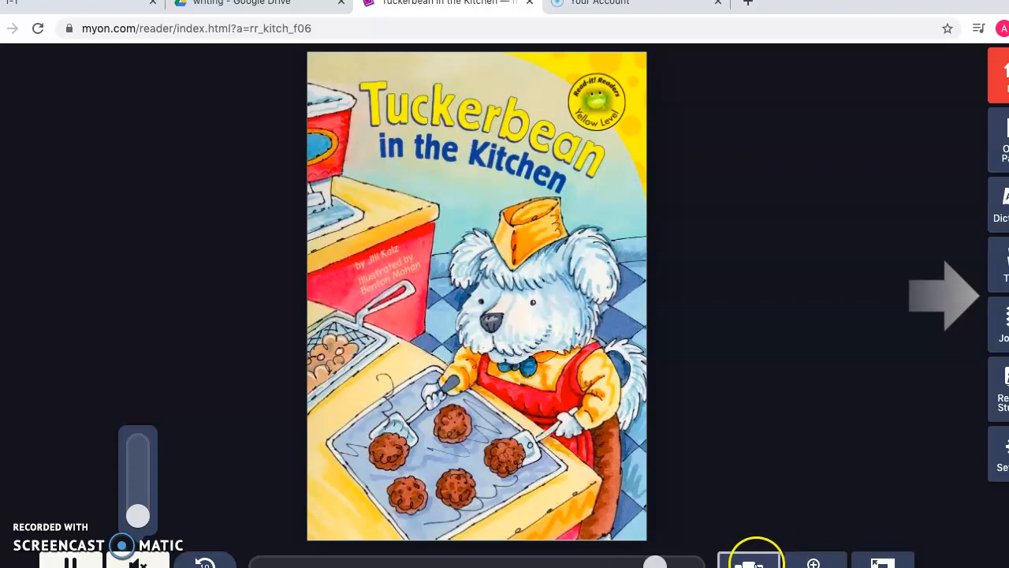
{"action": "left_click", "coordinate": [70, 561]}
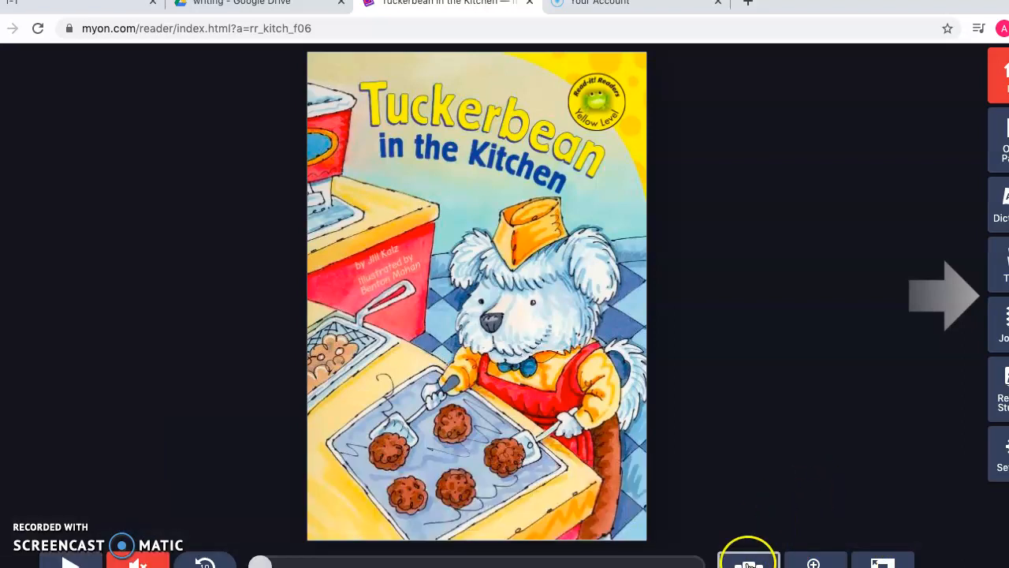
{"action": "left_click", "coordinate": [748, 561]}
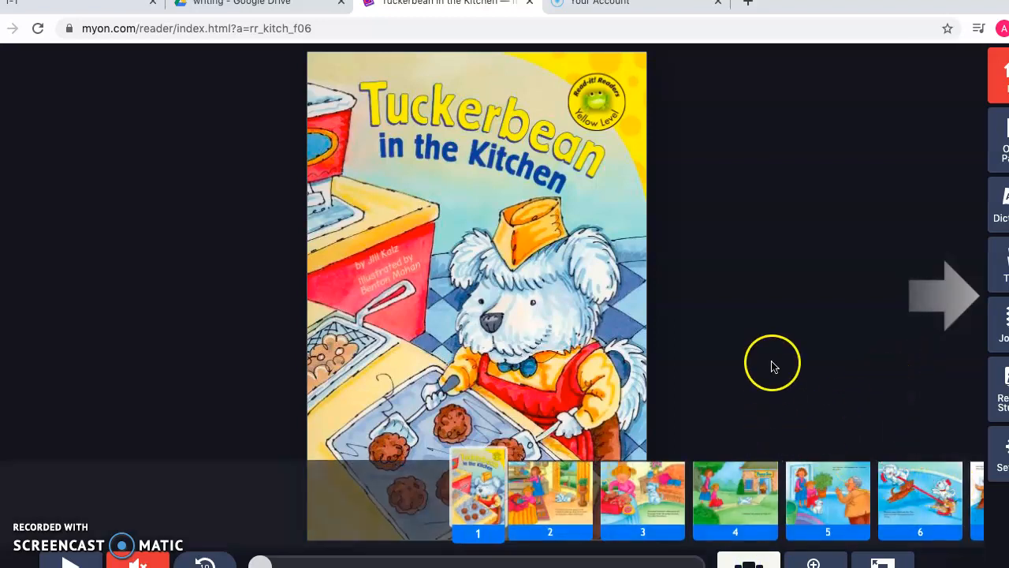
{"action": "mouse_move", "coordinate": [816, 561]}
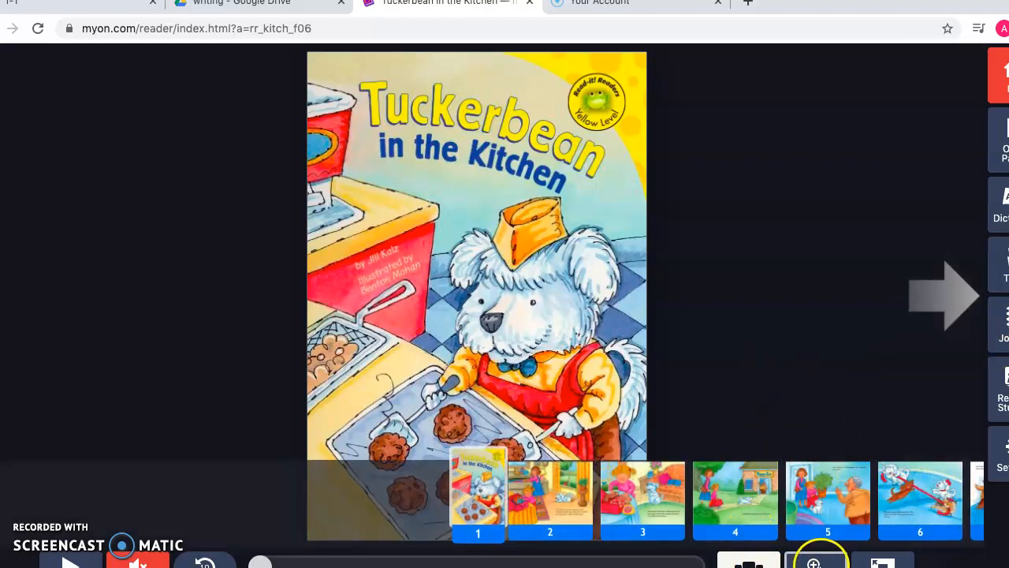
{"action": "left_click", "coordinate": [816, 559]}
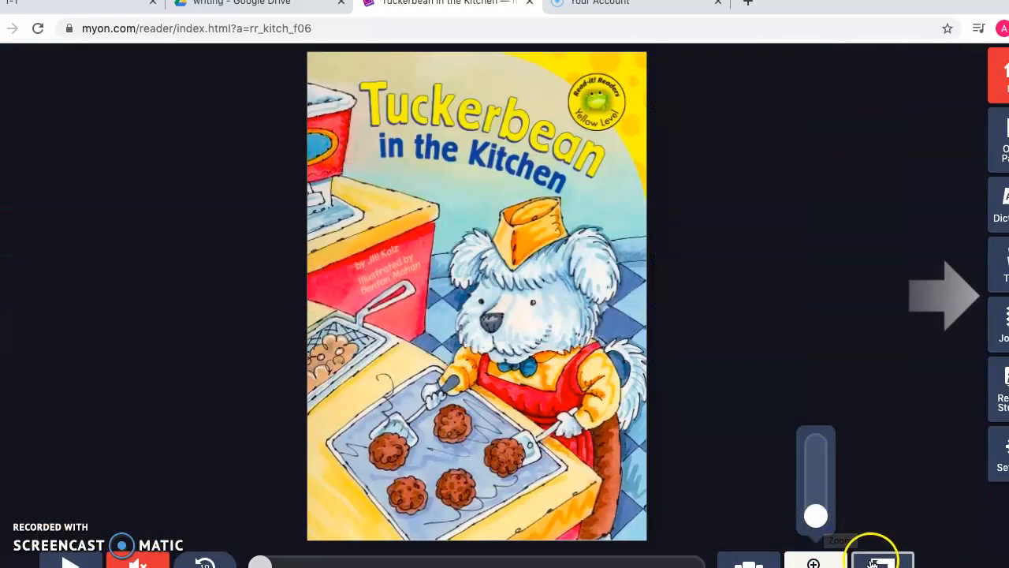
{"action": "left_click", "coordinate": [880, 562]}
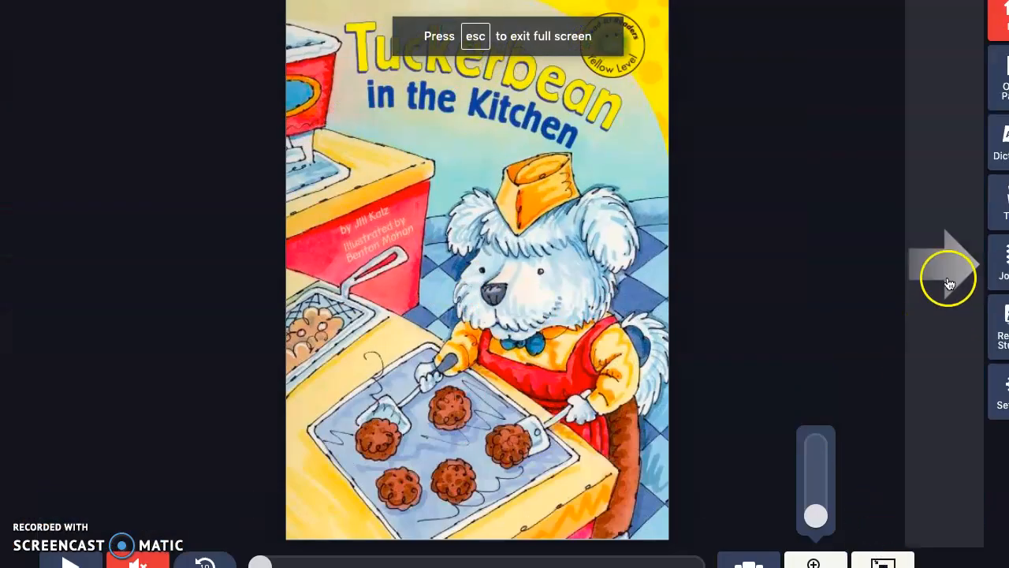
{"action": "left_click", "coordinate": [946, 264]}
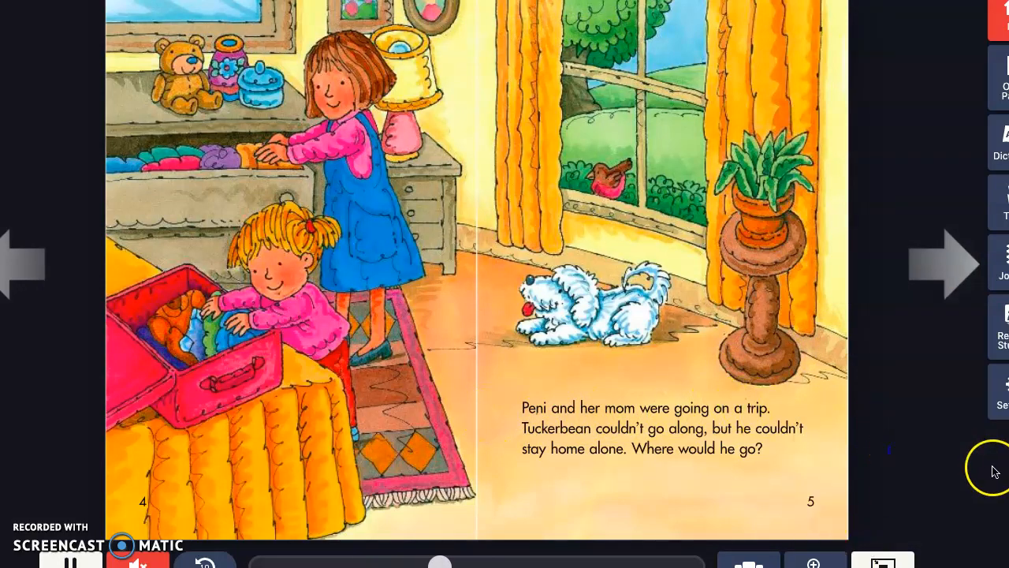
{"action": "mouse_move", "coordinate": [847, 464]}
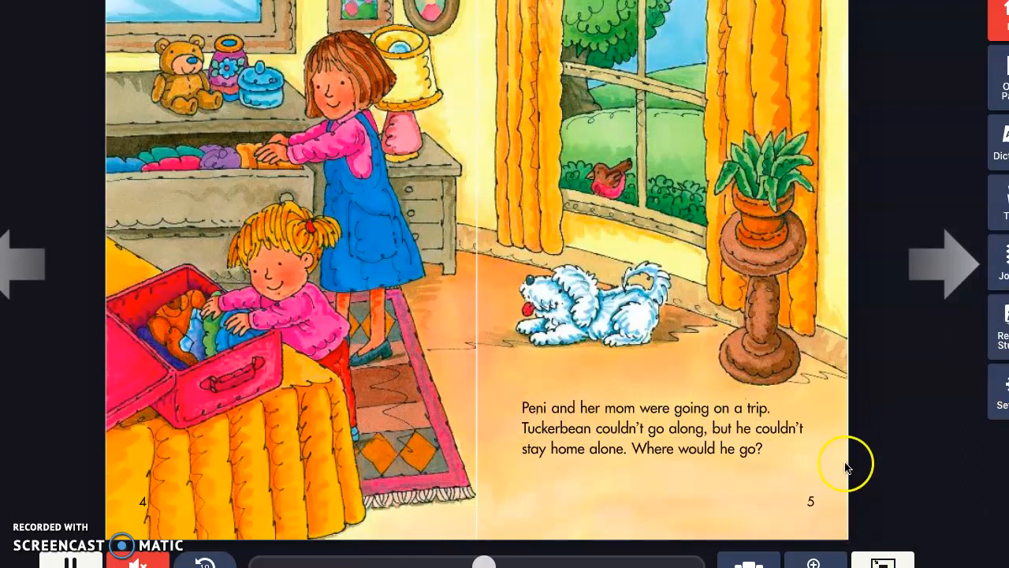
{"action": "mouse_move", "coordinate": [880, 251]}
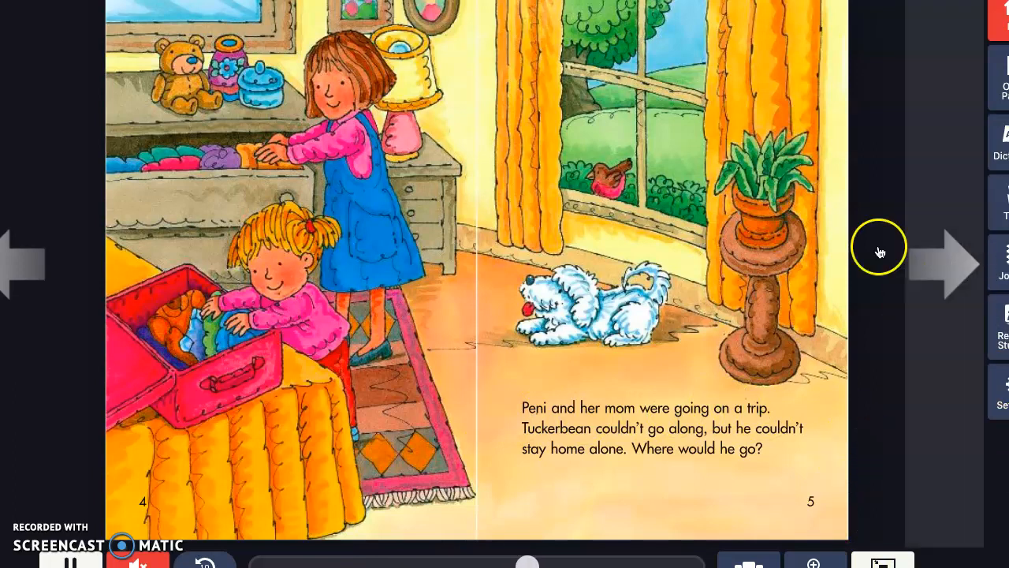
{"action": "mouse_move", "coordinate": [950, 268]}
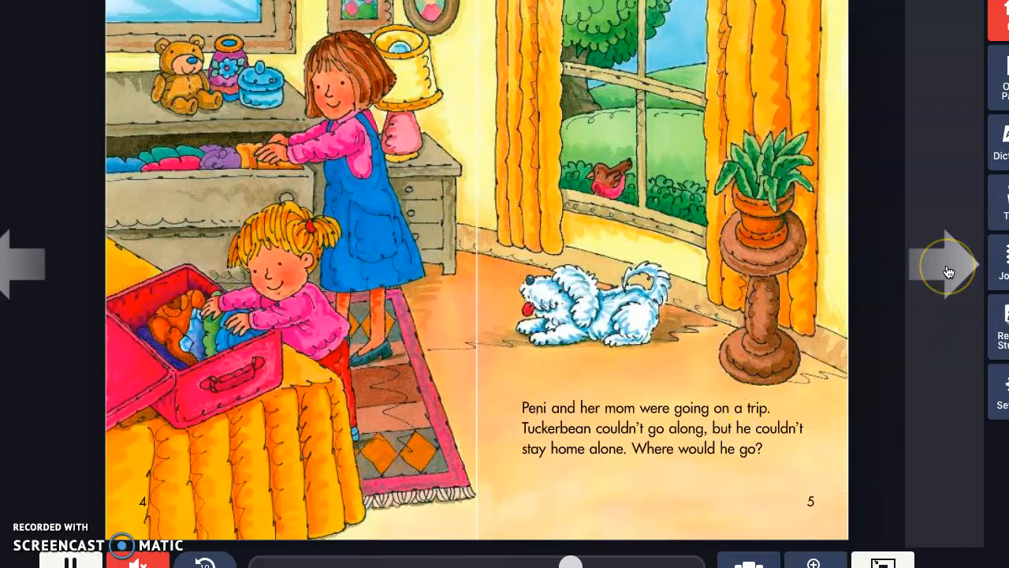
Step: Advance the book through pages 6–7 to pages 8–9 showing Tuckerbean heading to the Puppy Inn
{"action": "left_click", "coordinate": [950, 264]}
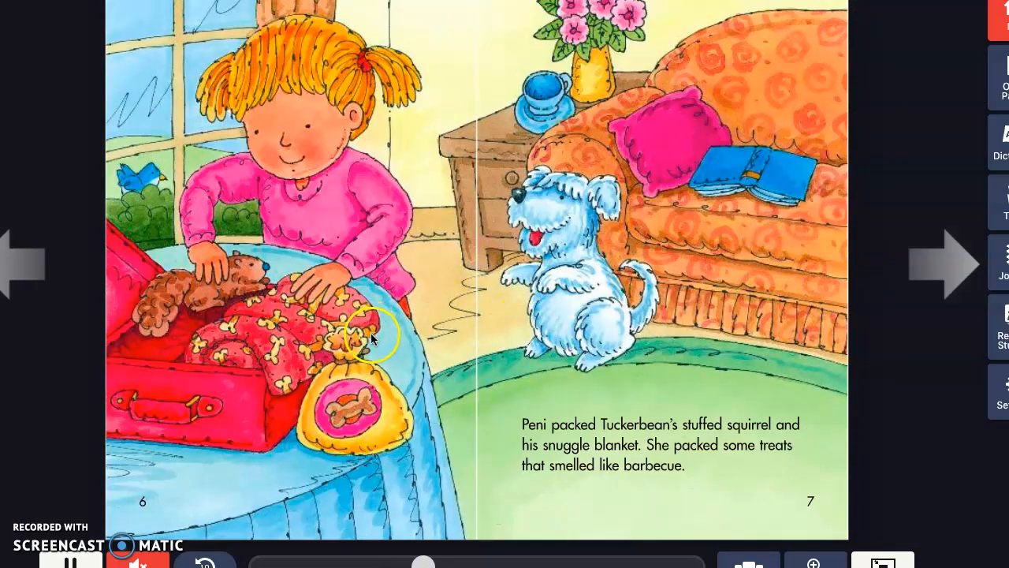
{"action": "mouse_move", "coordinate": [155, 492]}
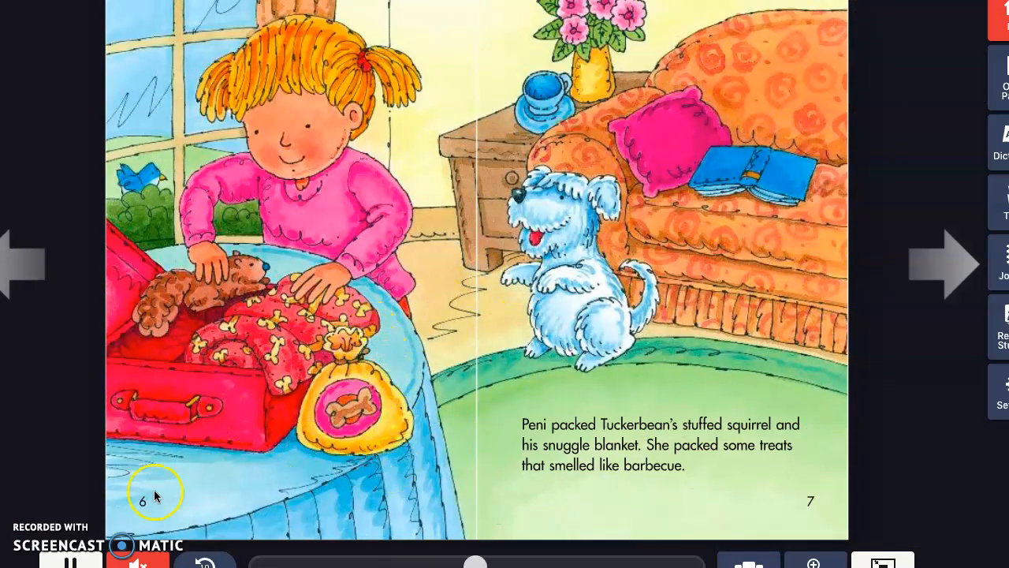
{"action": "left_click", "coordinate": [70, 560]}
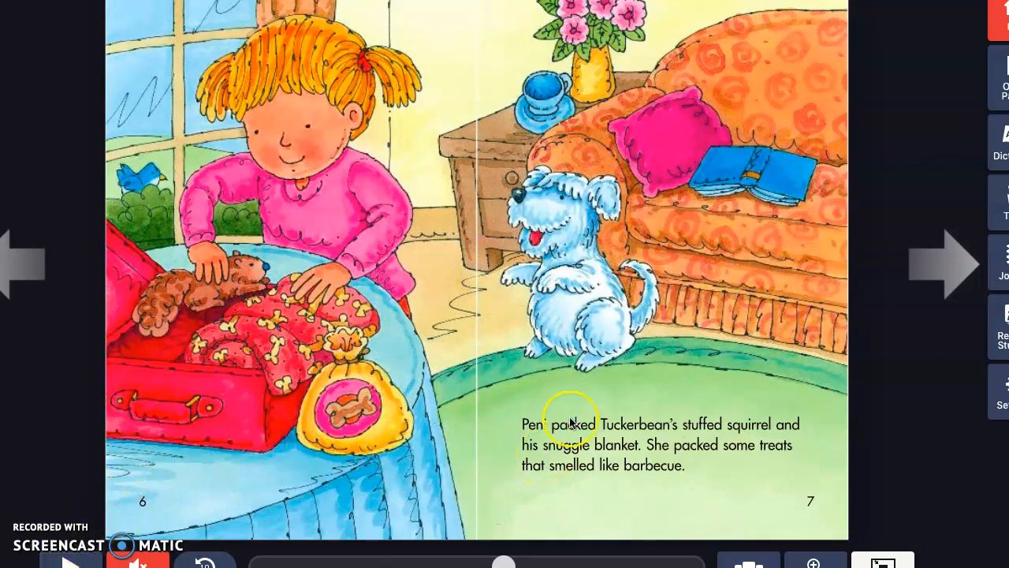
{"action": "mouse_move", "coordinate": [548, 456]}
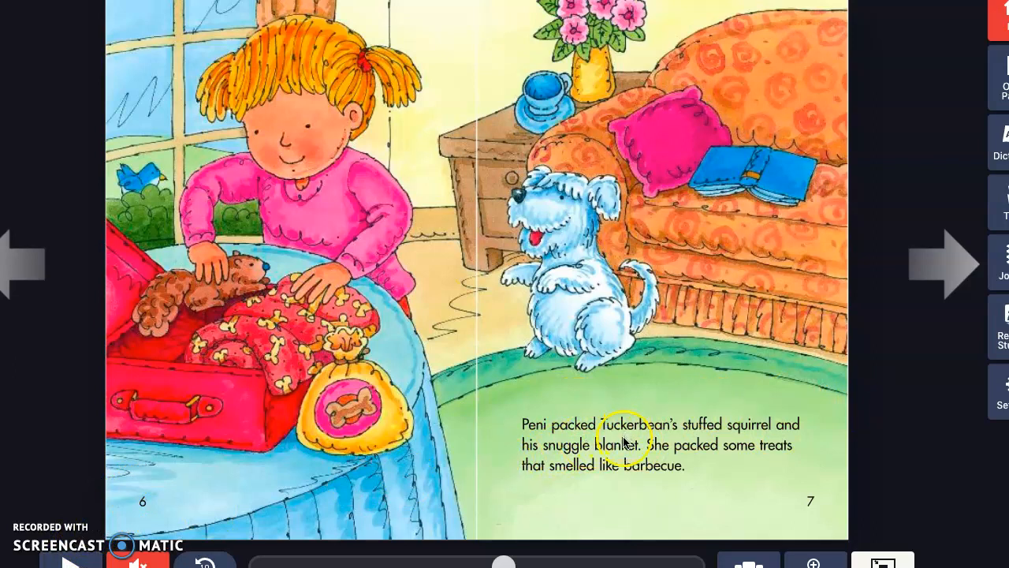
{"action": "left_click", "coordinate": [939, 264]}
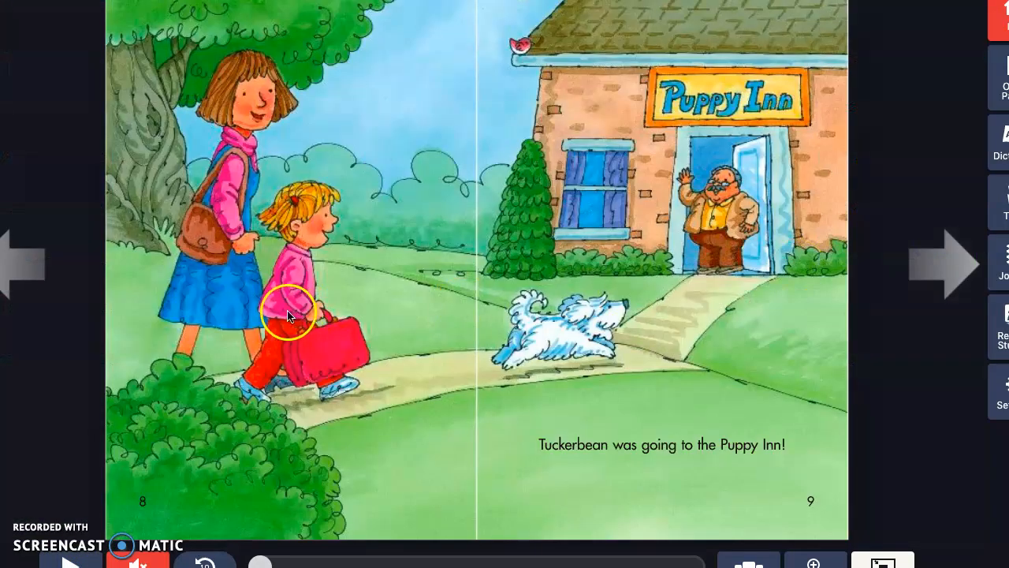
{"action": "mouse_move", "coordinate": [552, 444]}
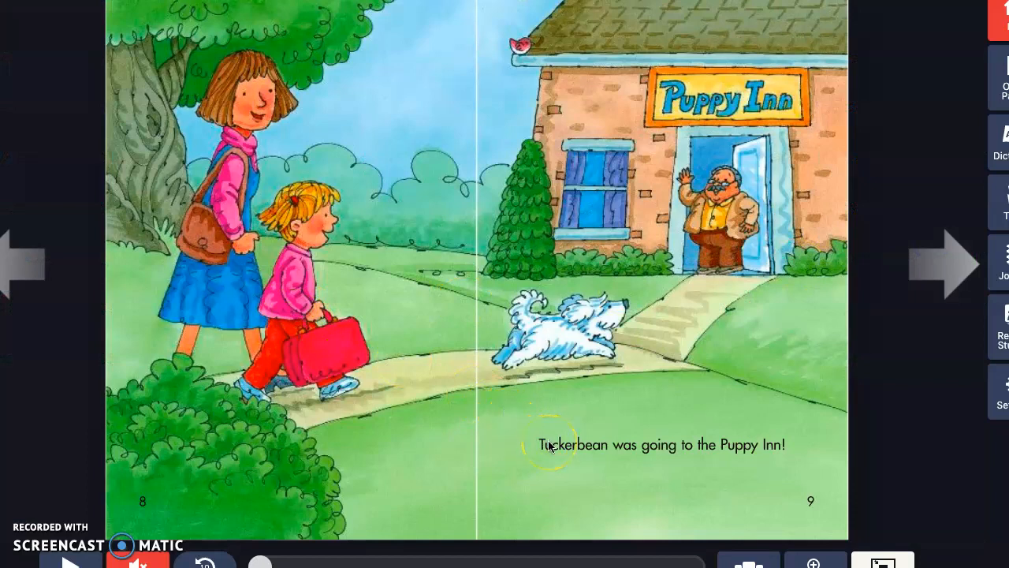
{"action": "mouse_move", "coordinate": [549, 430]}
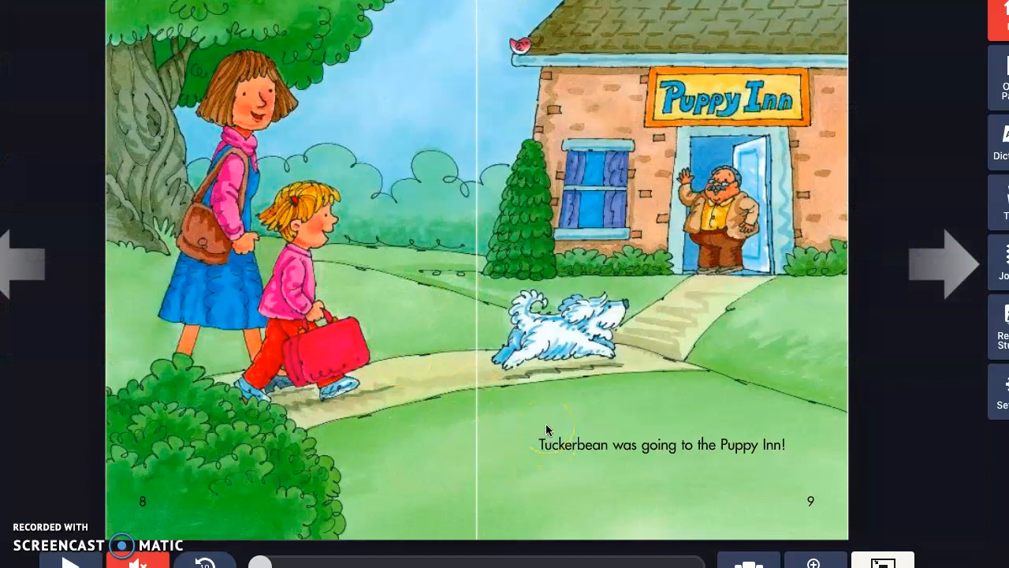
{"action": "mouse_move", "coordinate": [967, 117]}
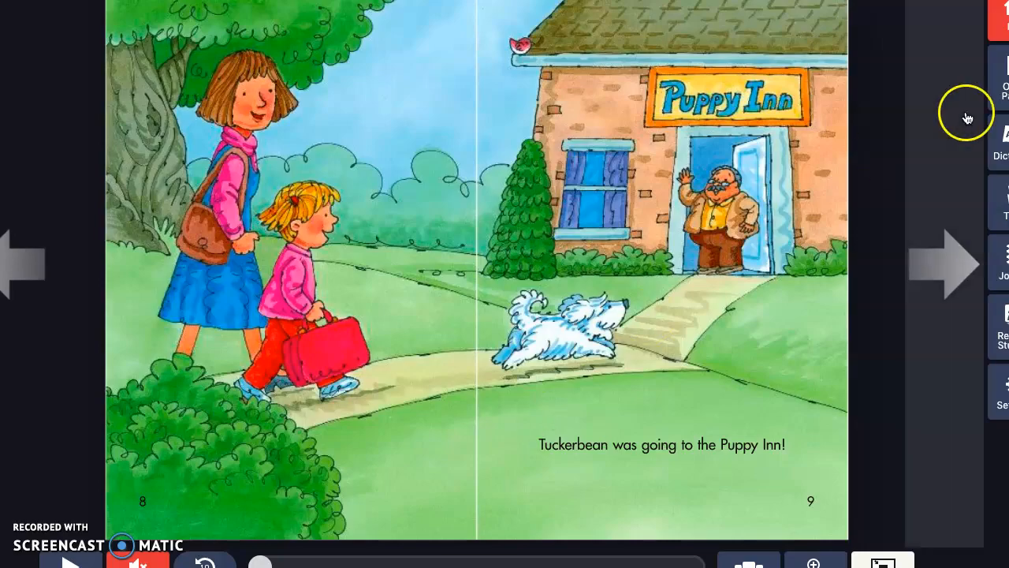